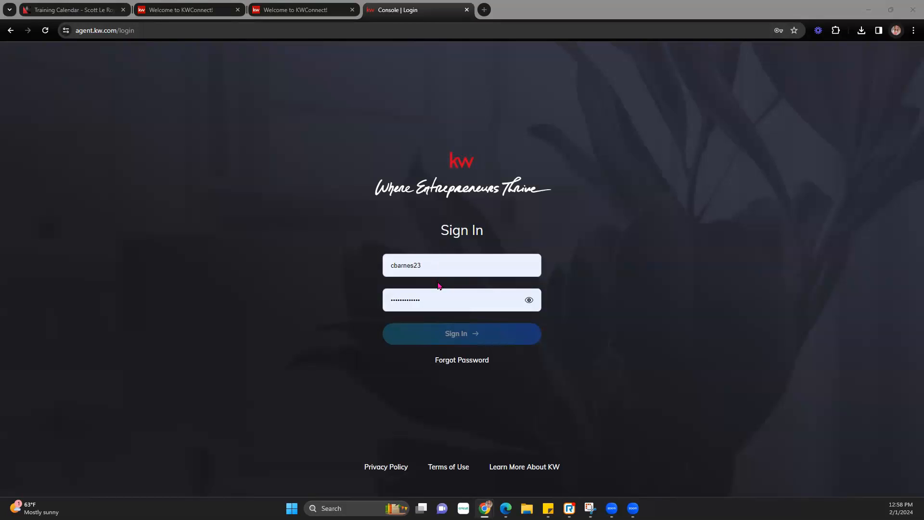
{"action": "mouse_move", "coordinate": [339, 294]}
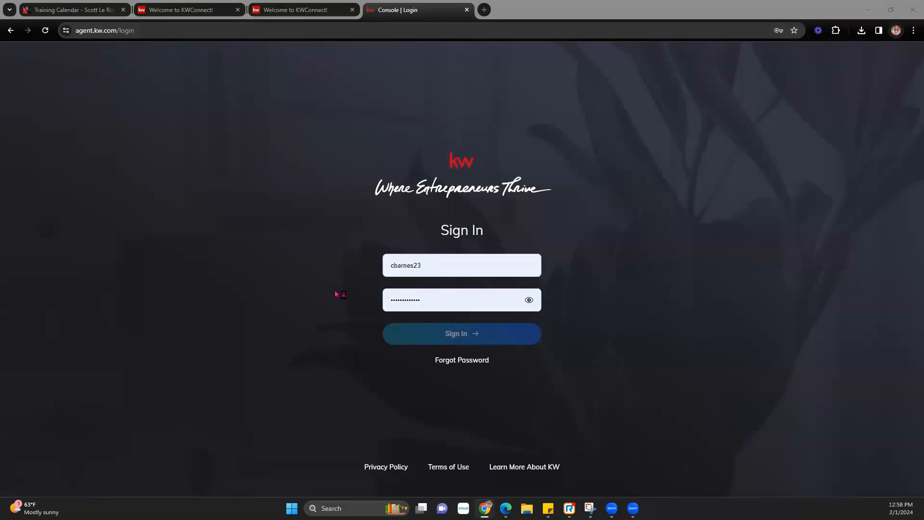
{"action": "mouse_move", "coordinate": [452, 290]}
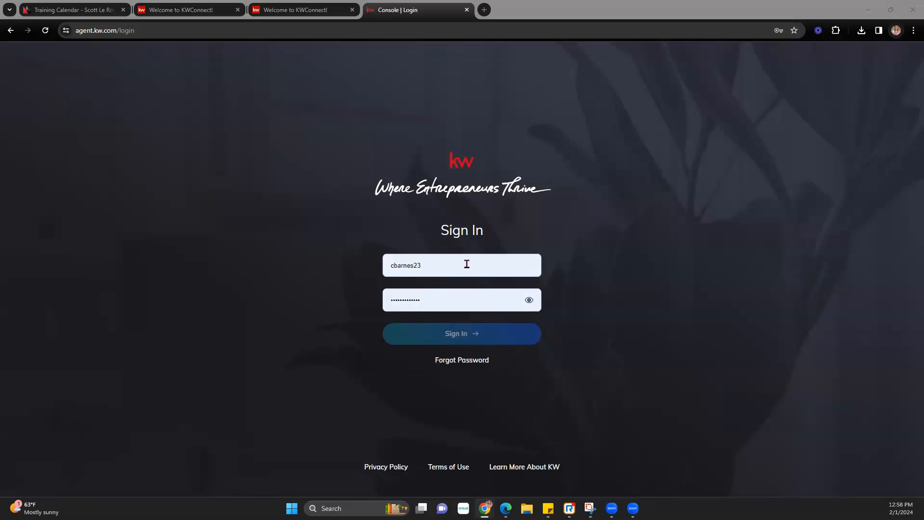
{"action": "mouse_move", "coordinate": [419, 318]}
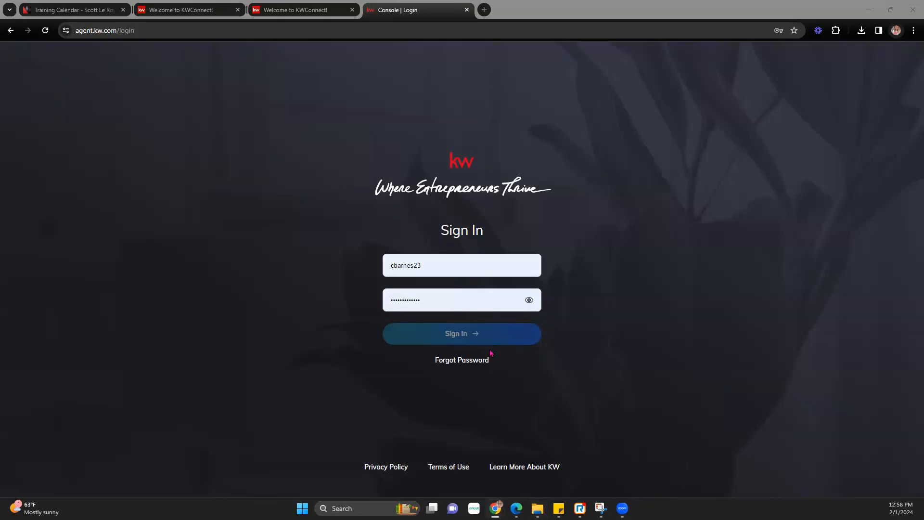
- Submit the filled-in KW Command login form with Sign In
{"action": "left_click", "coordinate": [461, 333]}
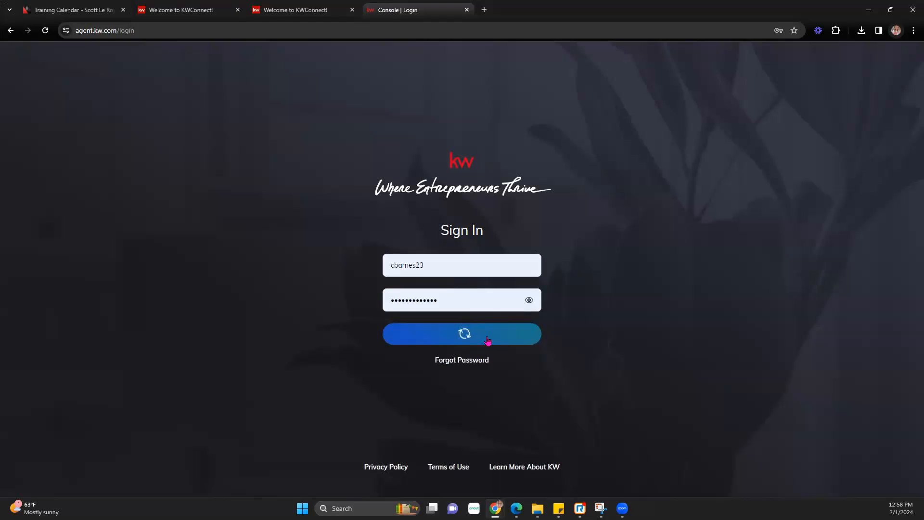
- Finish logging in and open the Designs library from the left sidebar
{"action": "left_click", "coordinate": [461, 333]}
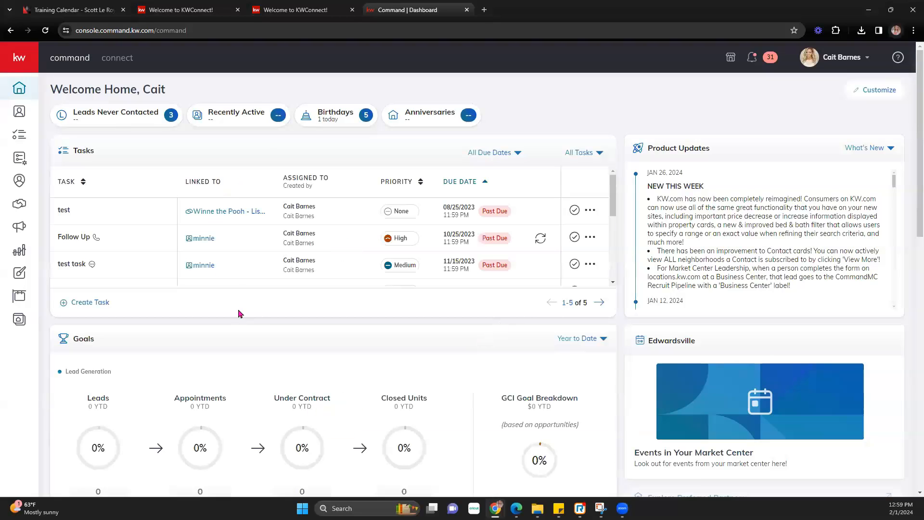
{"action": "mouse_move", "coordinate": [19, 132]}
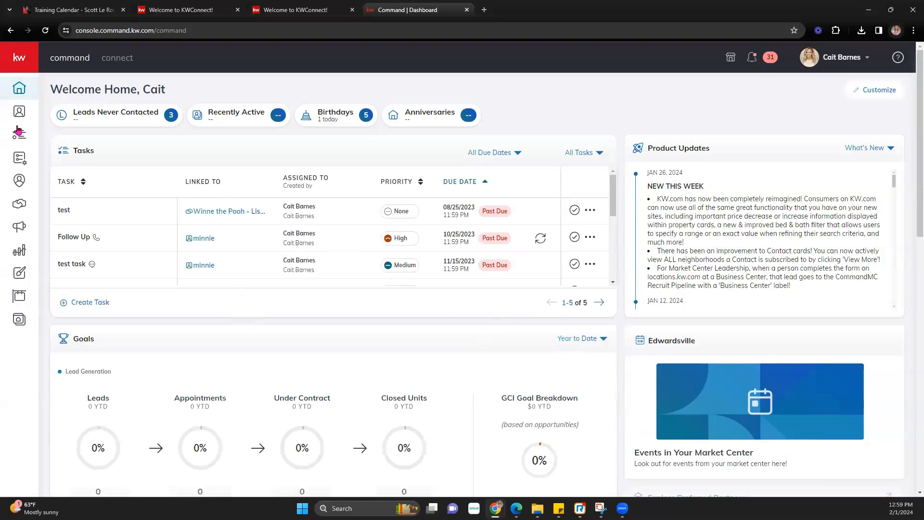
{"action": "left_click", "coordinate": [18, 273]}
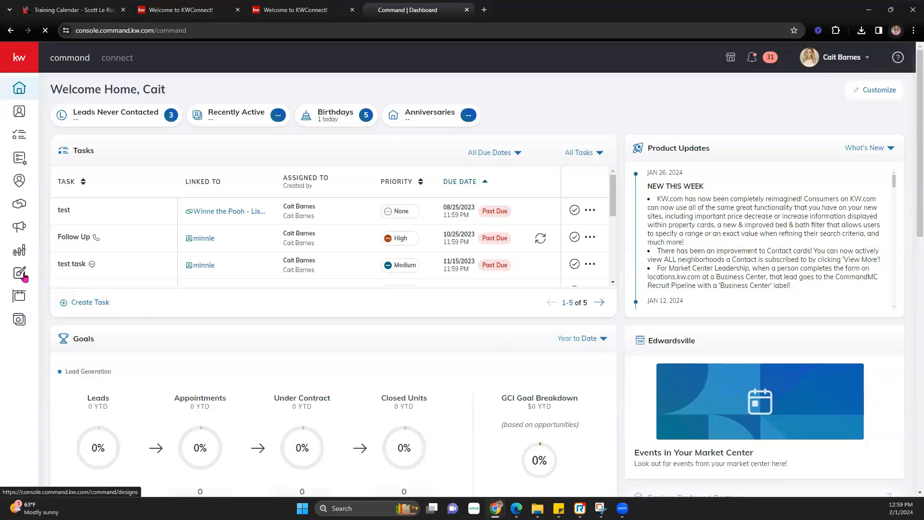
{"action": "left_click", "coordinate": [19, 272]}
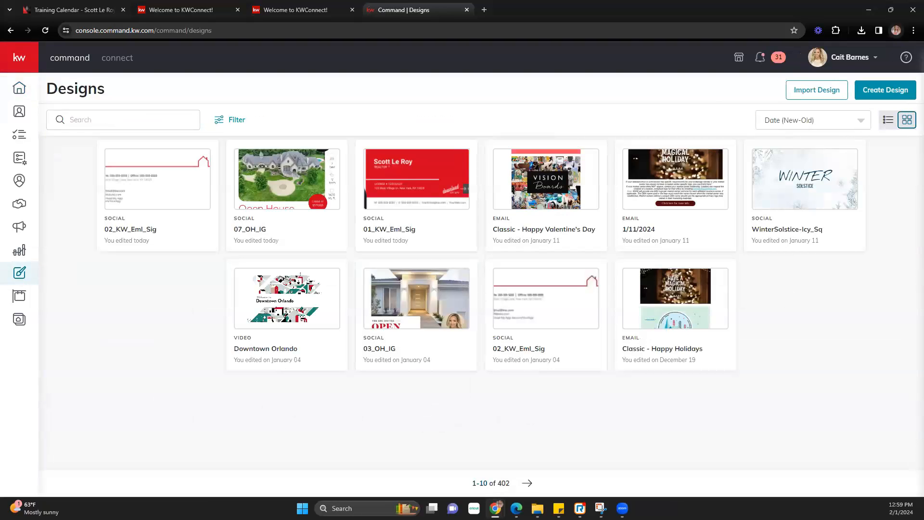
{"action": "mouse_move", "coordinate": [388, 301]}
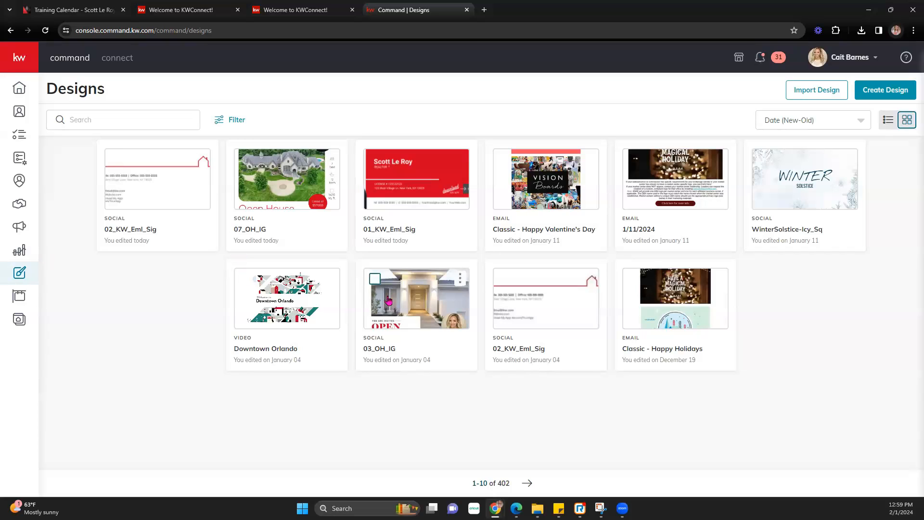
{"action": "mouse_move", "coordinate": [816, 89]}
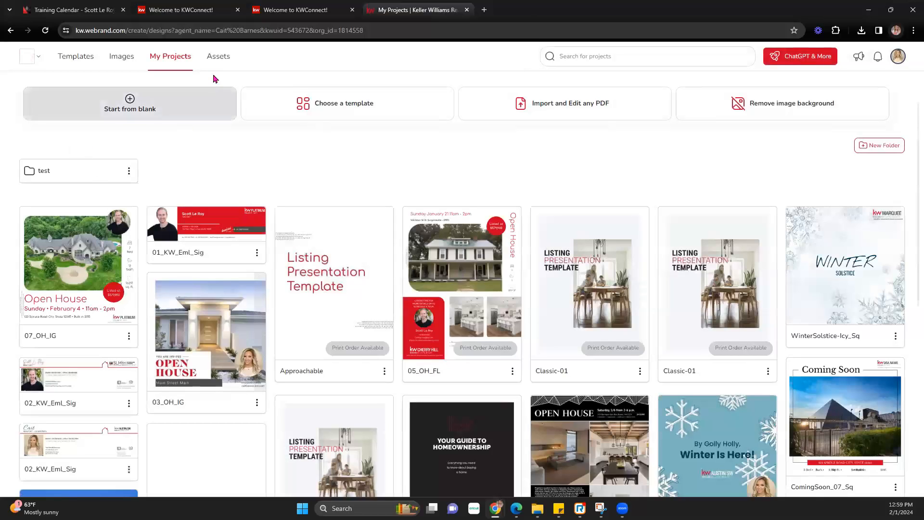
- Open the Assets area and collapse the Keller Williams Realty asset group
{"action": "left_click", "coordinate": [218, 56]}
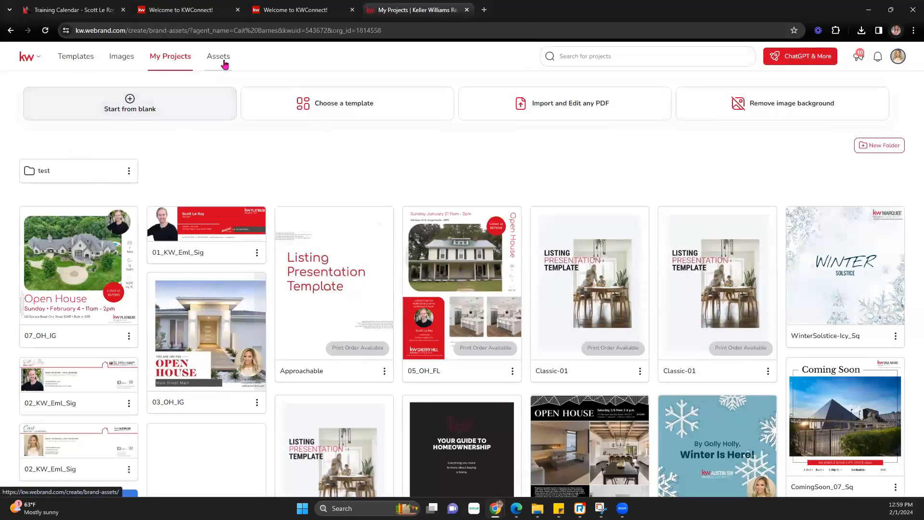
{"action": "left_click", "coordinate": [217, 56]}
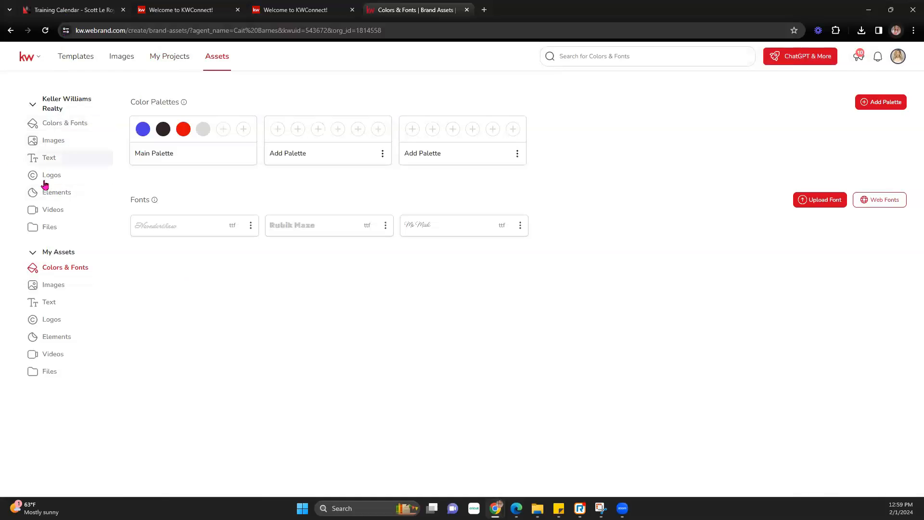
{"action": "mouse_move", "coordinate": [52, 175]}
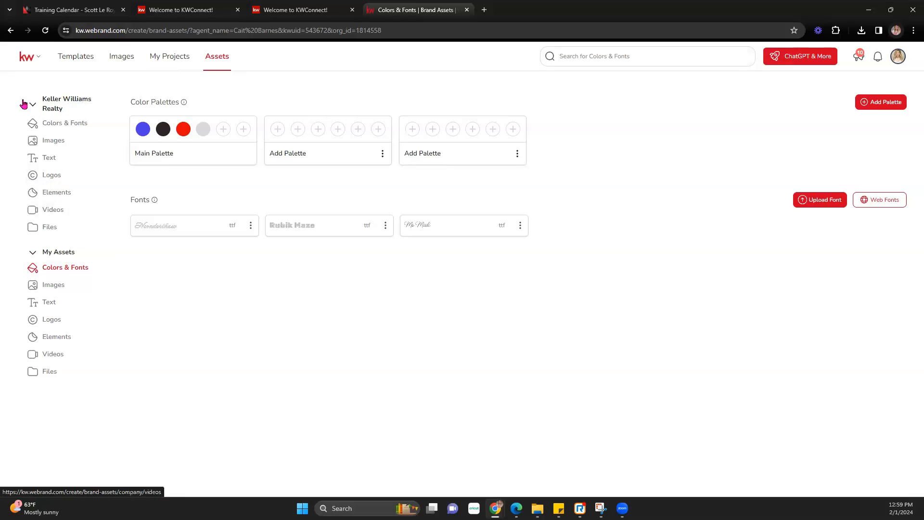
{"action": "left_click", "coordinate": [32, 104]}
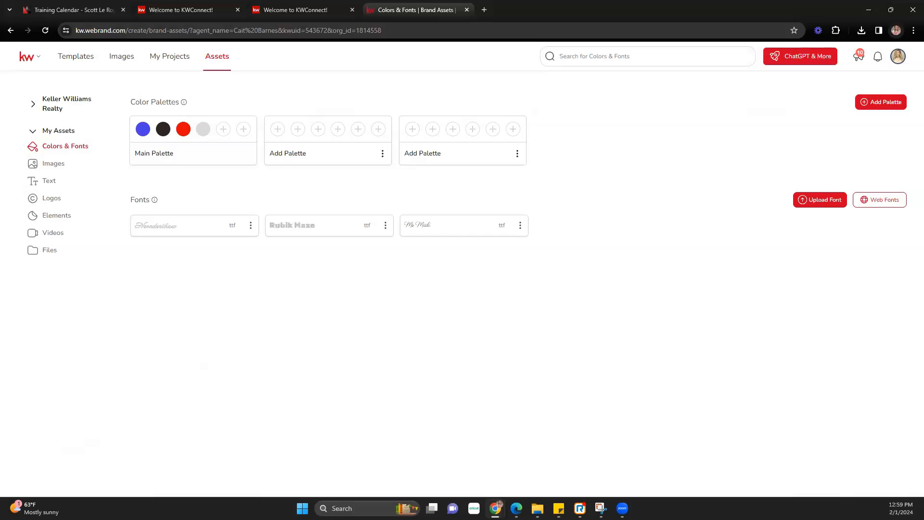
{"action": "mouse_move", "coordinate": [64, 146]}
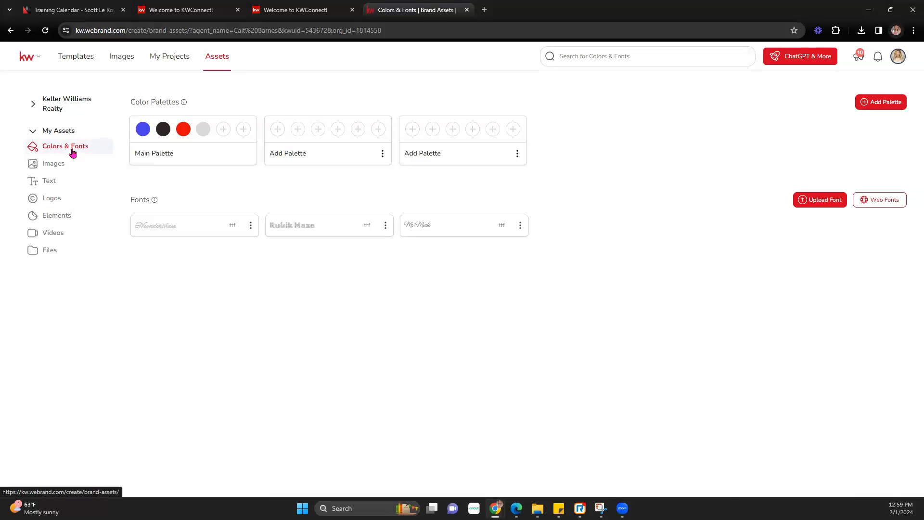
{"action": "mouse_move", "coordinate": [100, 154]}
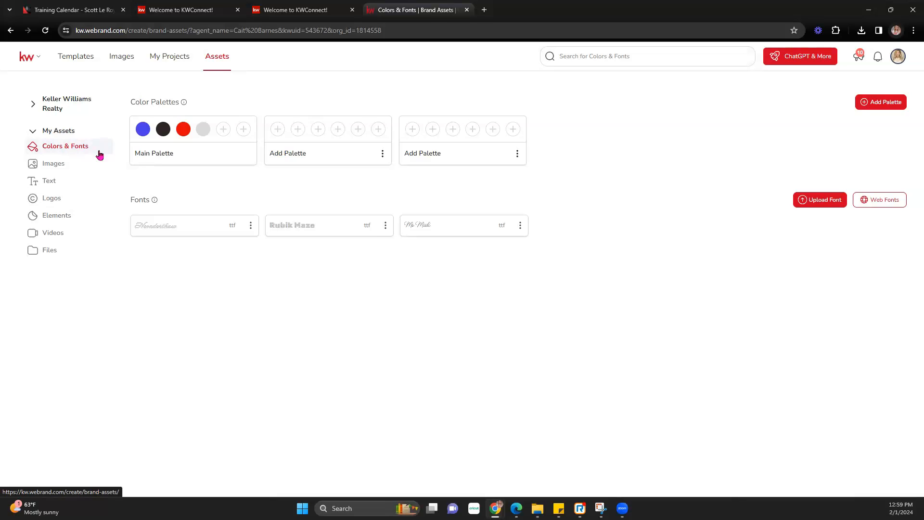
{"action": "mouse_move", "coordinate": [313, 159]}
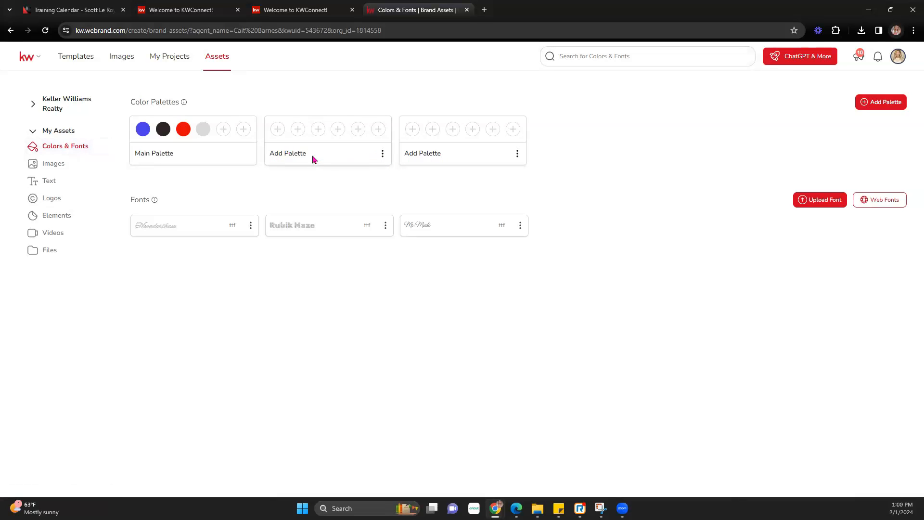
- Rename the second palette to 2/1/24 and start adding its first colour
{"action": "left_click", "coordinate": [381, 153]}
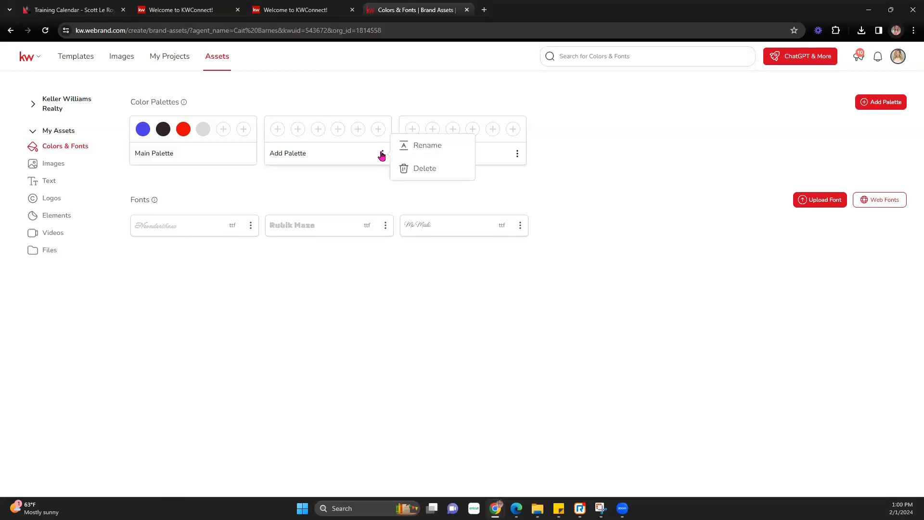
{"action": "left_click", "coordinate": [336, 168]}
{"action": "type", "text": "2"}
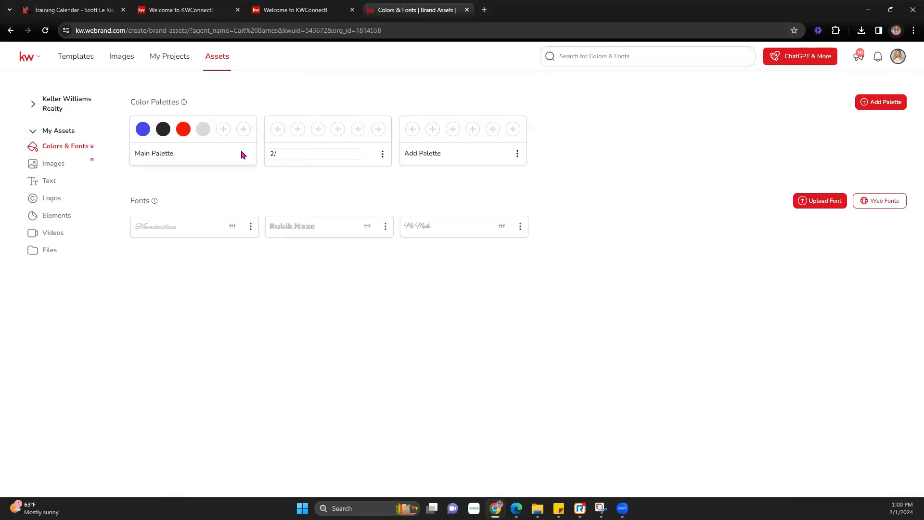
{"action": "type", "text": "1/24"}
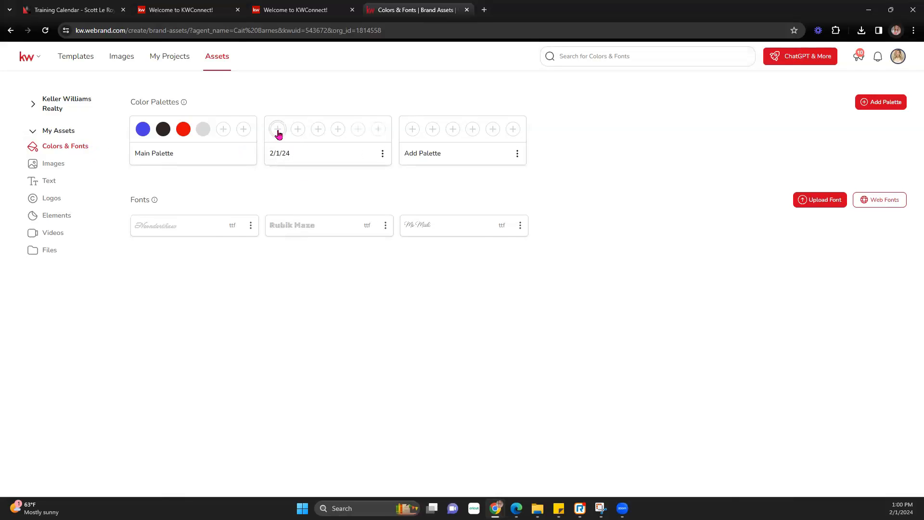
{"action": "left_click", "coordinate": [277, 129]}
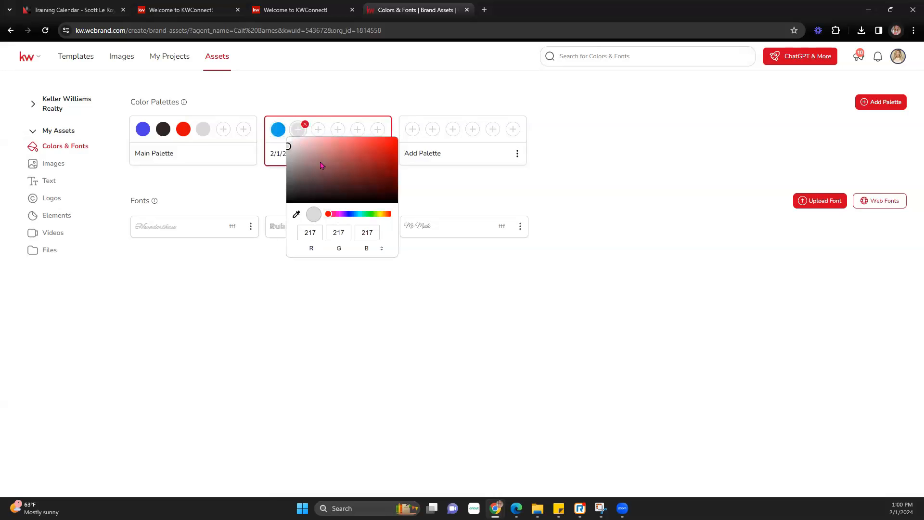
- Fill the remaining swatches with pale blue, light grey, black, white and navy
{"action": "left_click", "coordinate": [355, 213]}
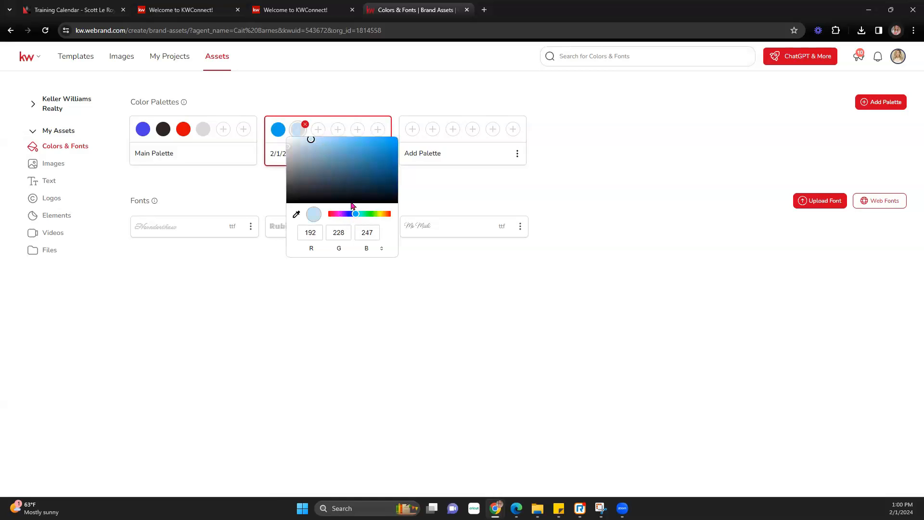
{"action": "left_click_drag", "start_coordinate": [356, 213], "coordinate": [348, 213]}
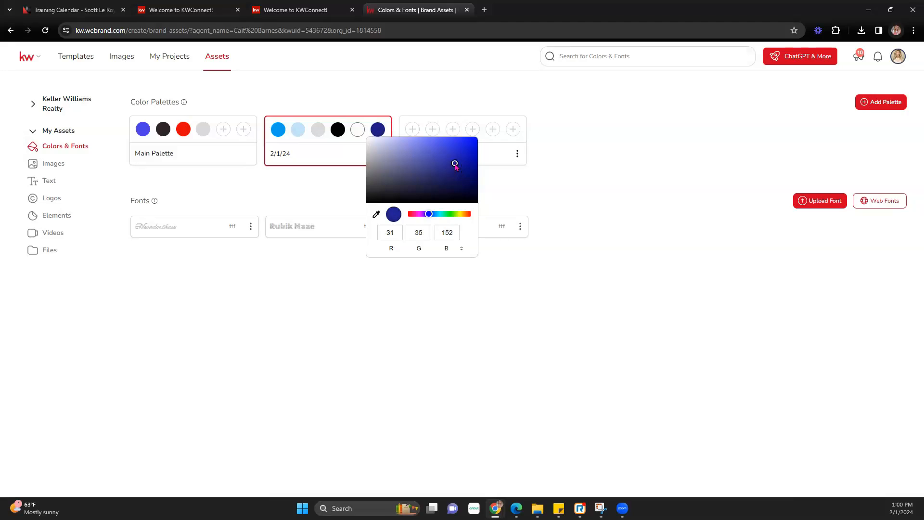
{"action": "left_click", "coordinate": [371, 143]}
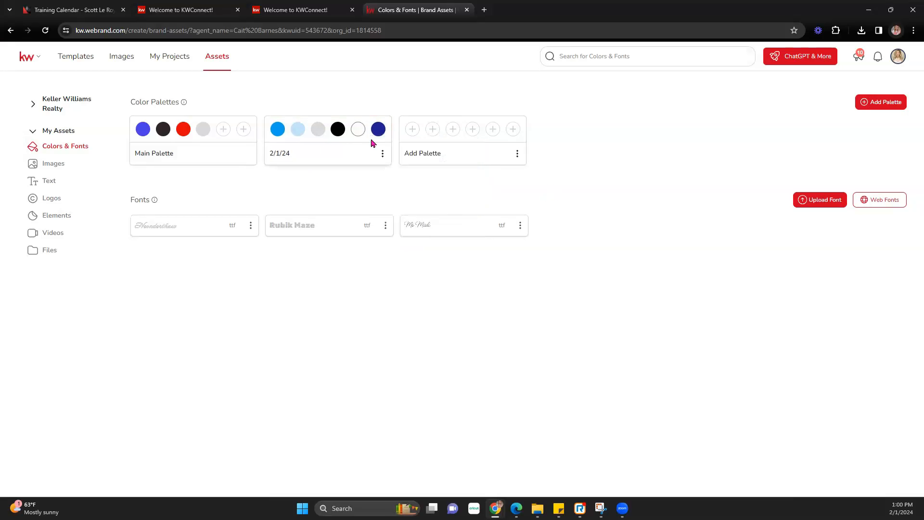
{"action": "mouse_move", "coordinate": [289, 136]}
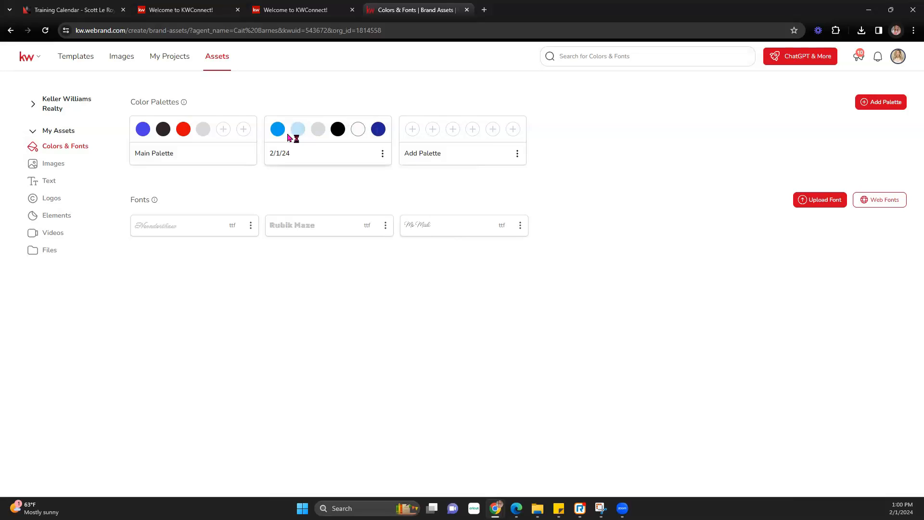
{"action": "mouse_move", "coordinate": [324, 142]}
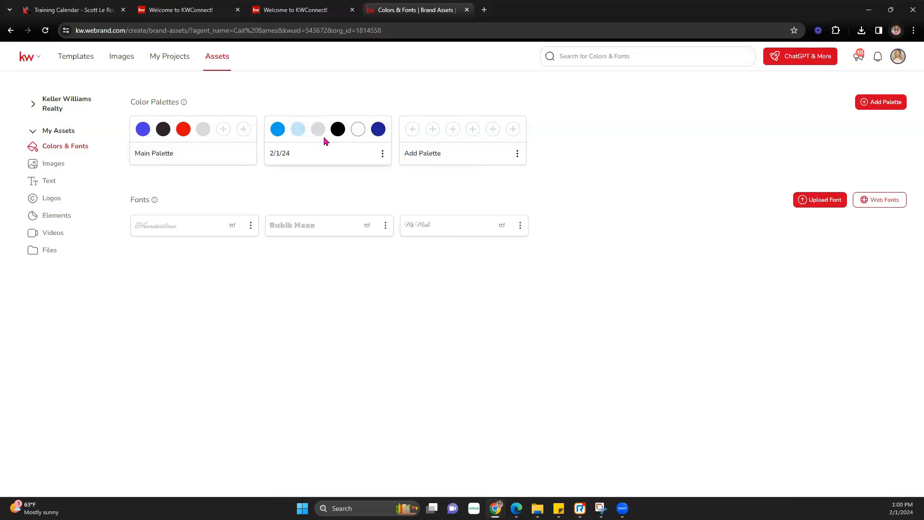
{"action": "mouse_move", "coordinate": [65, 149]}
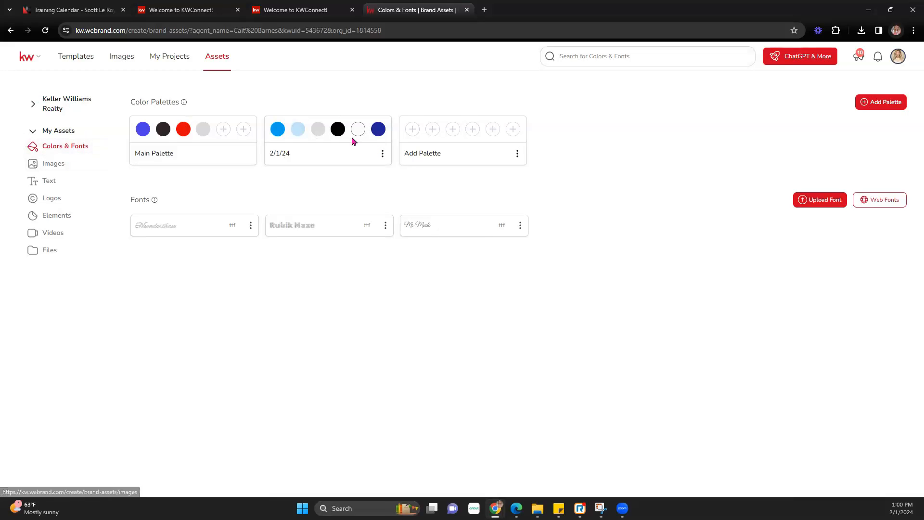
{"action": "mouse_move", "coordinate": [154, 200]}
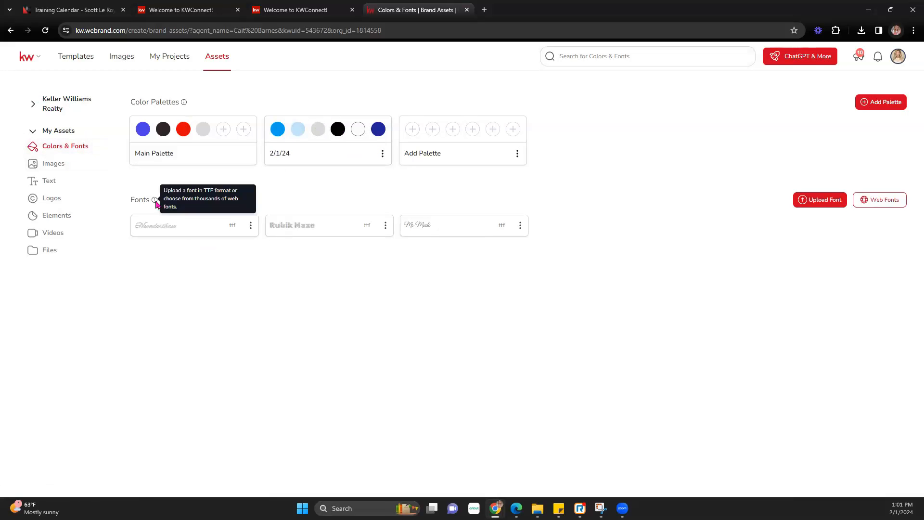
{"action": "mouse_move", "coordinate": [318, 231]}
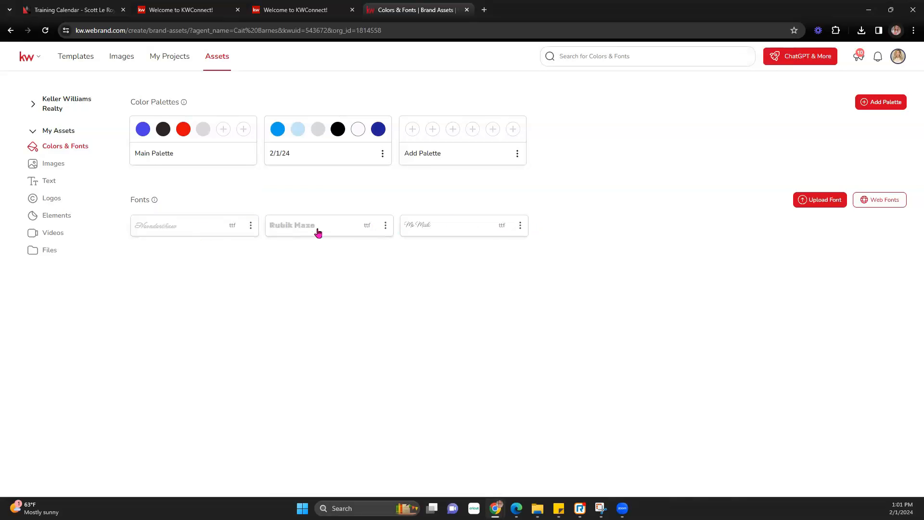
{"action": "mouse_move", "coordinate": [882, 203]}
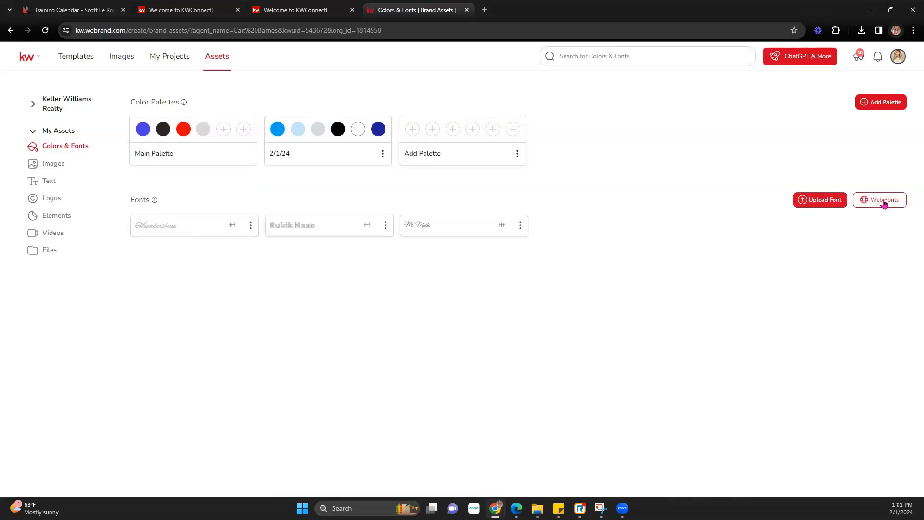
- Switch on five web fonts, including Playpen Sans and Nanum Pen, and add them
{"action": "left_click", "coordinate": [879, 200]}
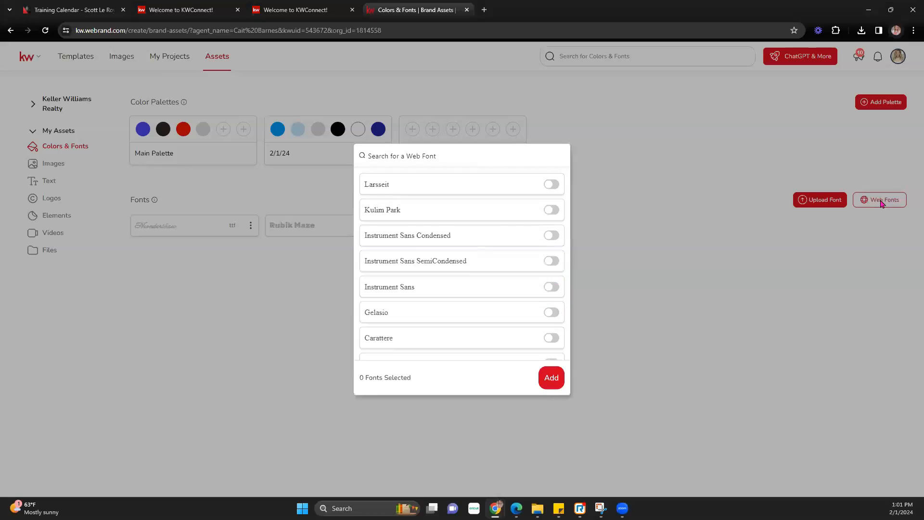
{"action": "scroll", "scroll_direction": "down", "scroll_amount": 3}
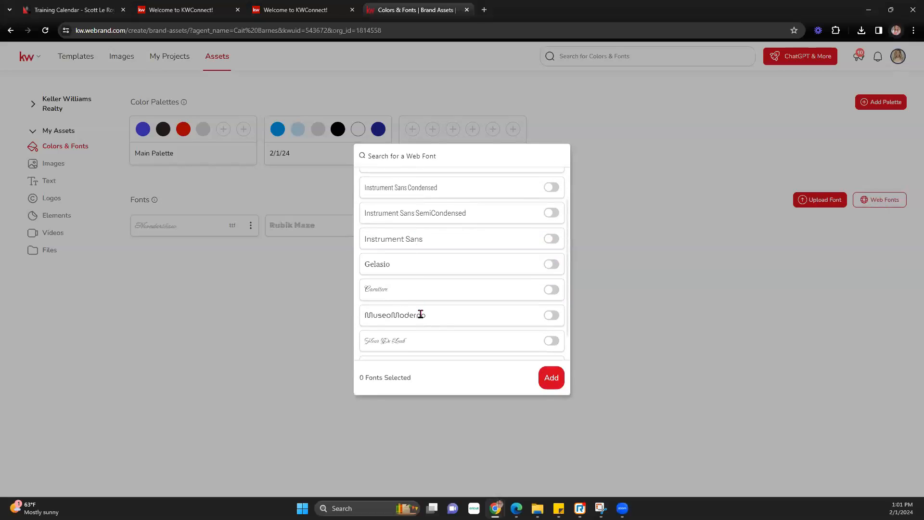
{"action": "scroll", "scroll_direction": "down", "scroll_amount": 3}
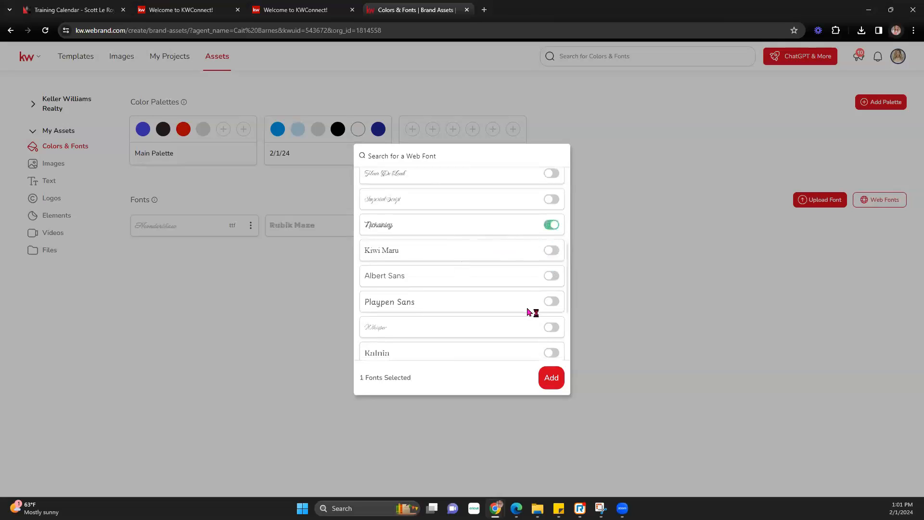
{"action": "left_click", "coordinate": [550, 328]}
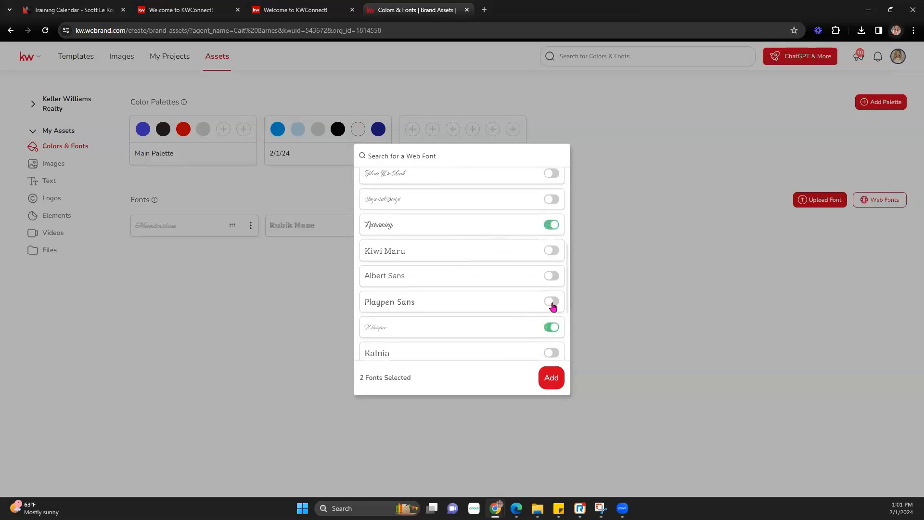
{"action": "left_click", "coordinate": [550, 302]}
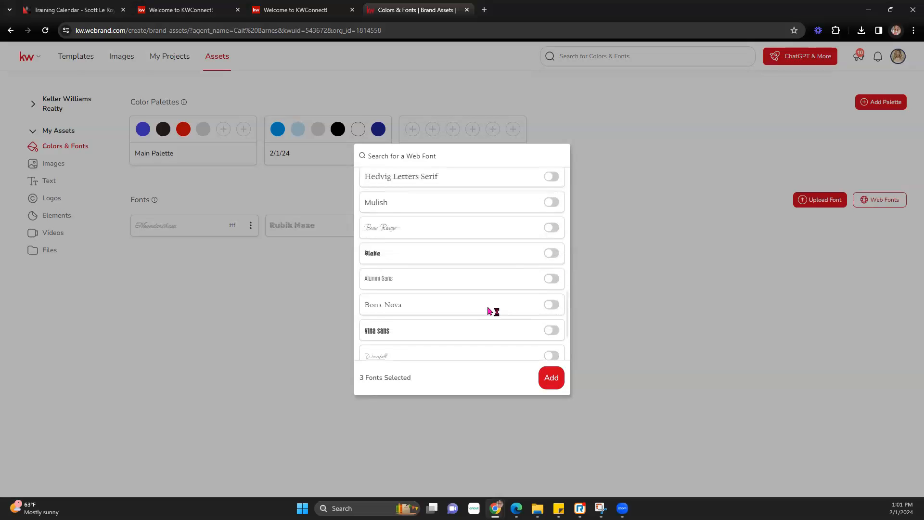
{"action": "scroll", "scroll_direction": "down", "scroll_amount": 3}
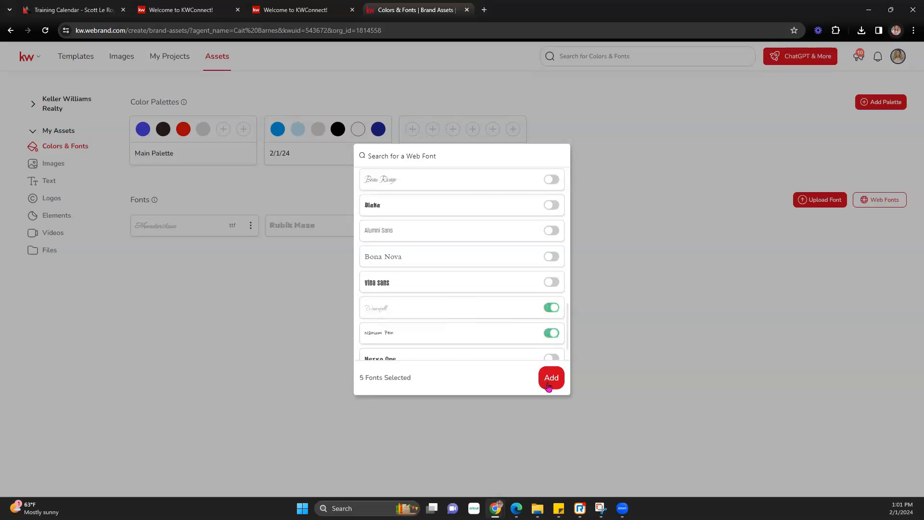
{"action": "left_click", "coordinate": [551, 377]}
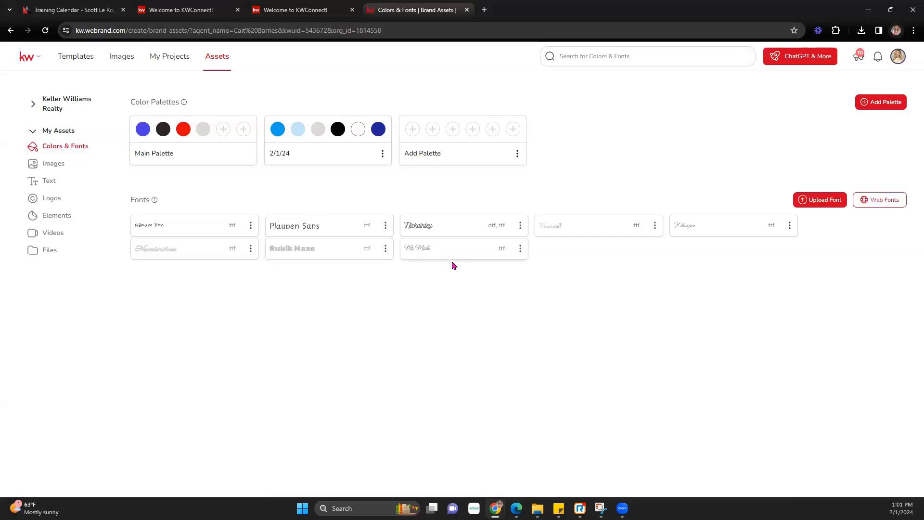
{"action": "mouse_move", "coordinate": [377, 234]}
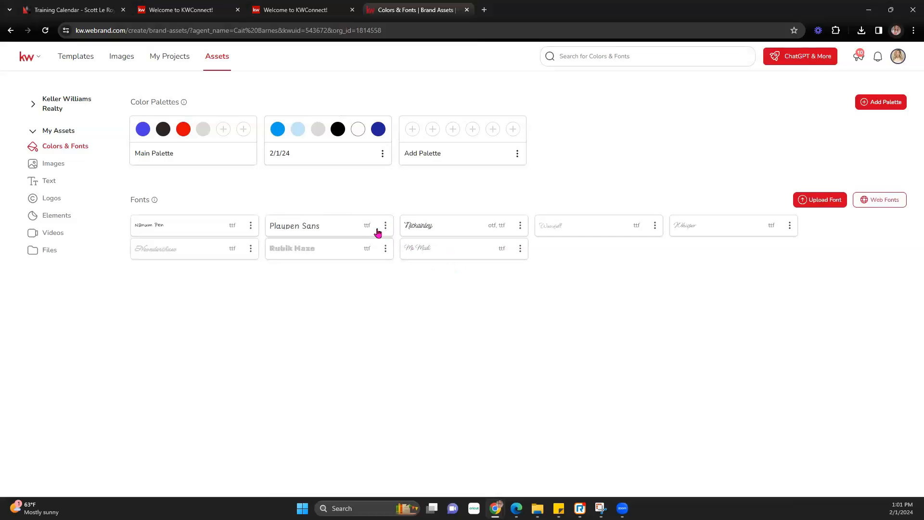
- Delete the Rubik Maze font card and briefly open the 2/1/24 palette menu
{"action": "left_click", "coordinate": [385, 248]}
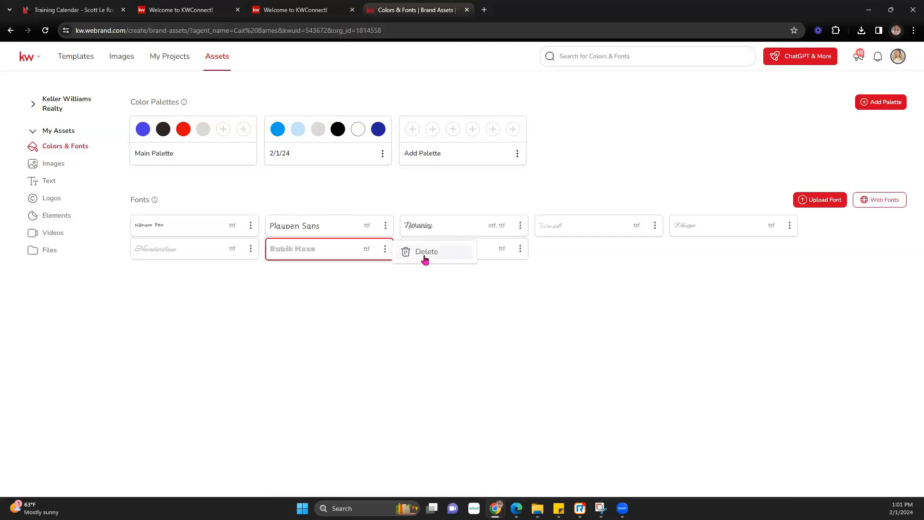
{"action": "left_click", "coordinate": [426, 252]}
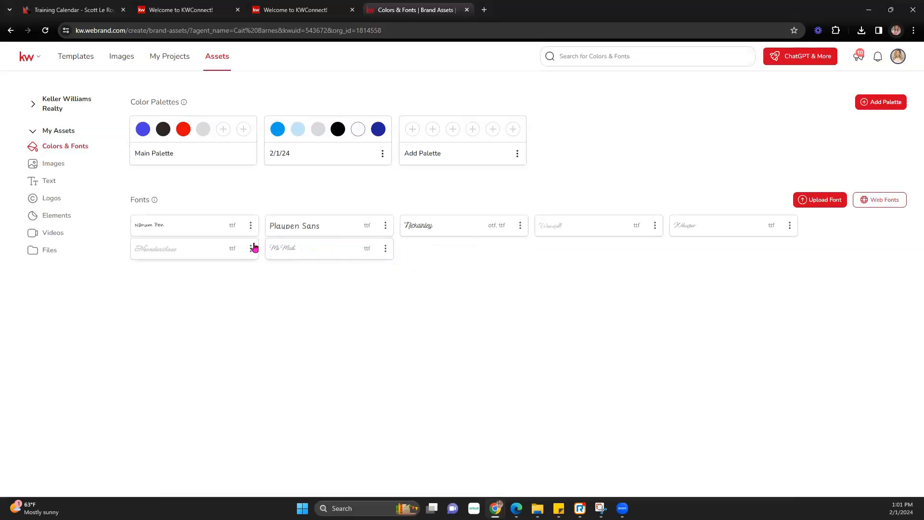
{"action": "left_click", "coordinate": [382, 153]}
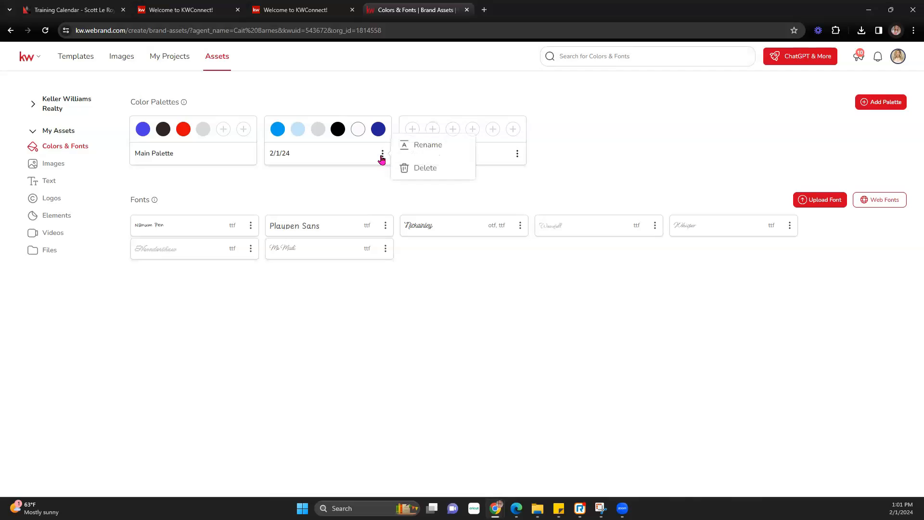
{"action": "mouse_move", "coordinate": [347, 216]}
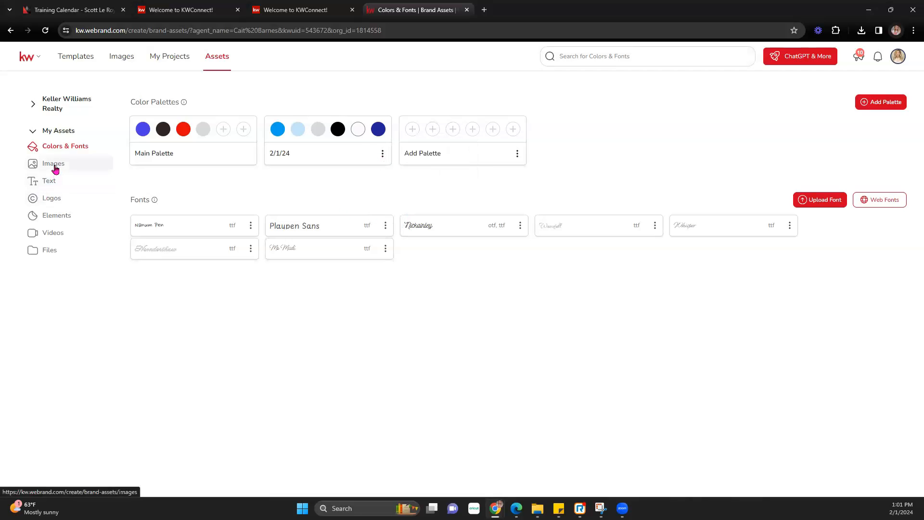
- Switch to the Images brand assets and start a new image upload
{"action": "left_click", "coordinate": [53, 164]}
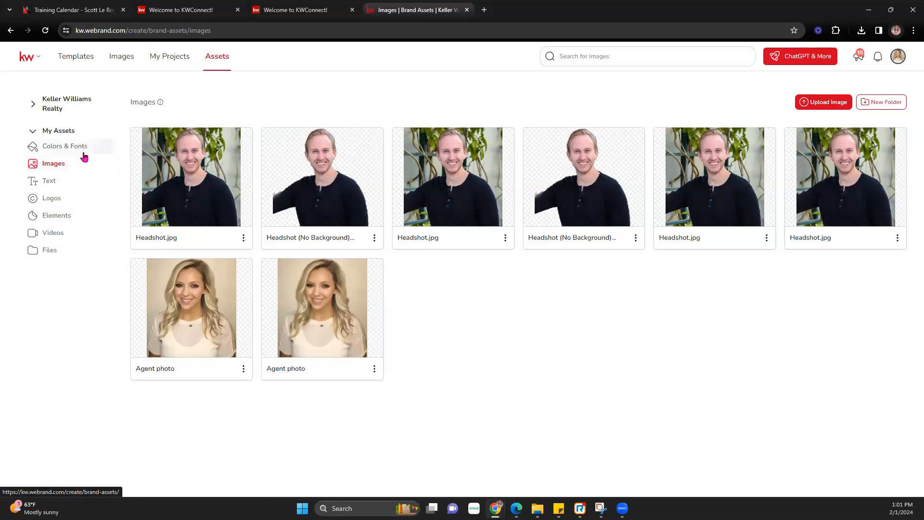
{"action": "mouse_move", "coordinate": [72, 181]}
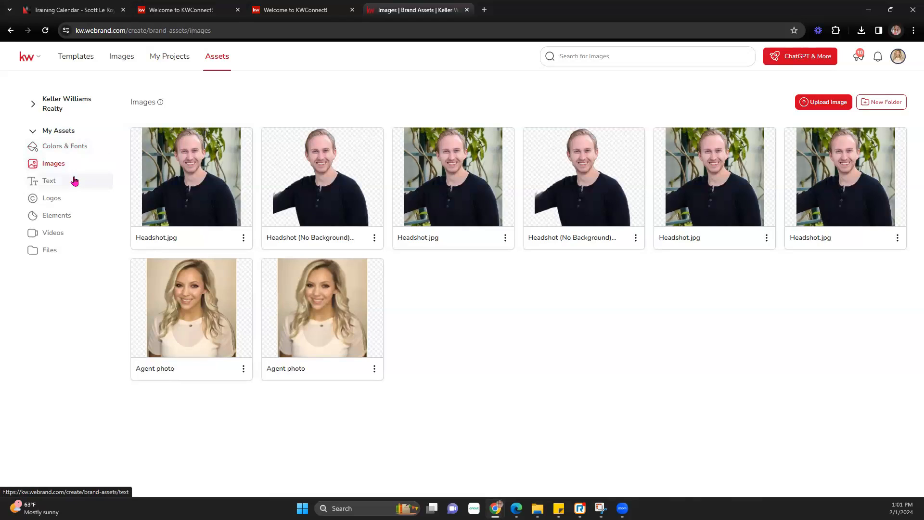
{"action": "mouse_move", "coordinate": [367, 304]}
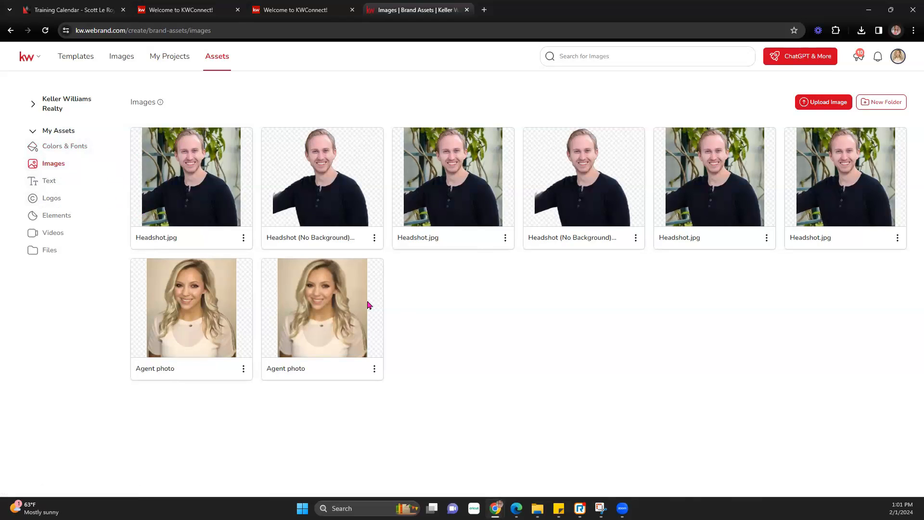
{"action": "left_click", "coordinate": [823, 102]}
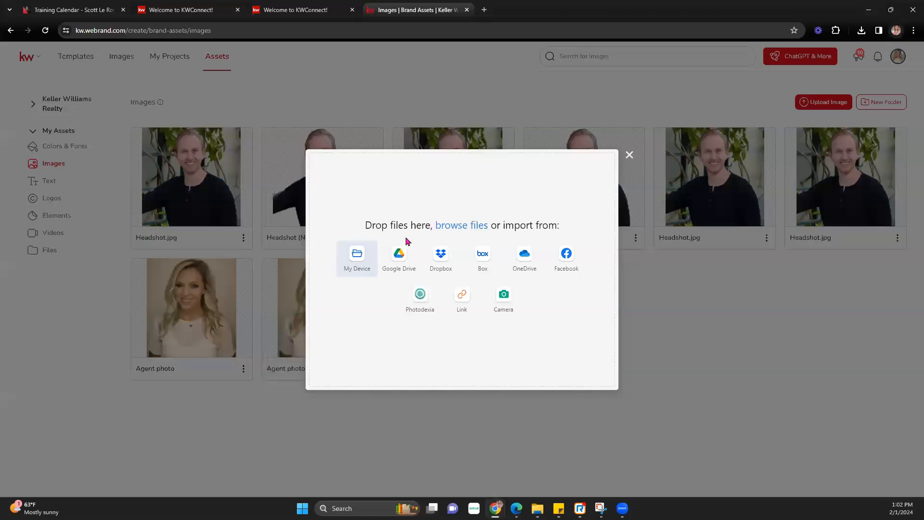
- Upload Headshot from the logosheadshots folder on this device
{"action": "left_click", "coordinate": [356, 258]}
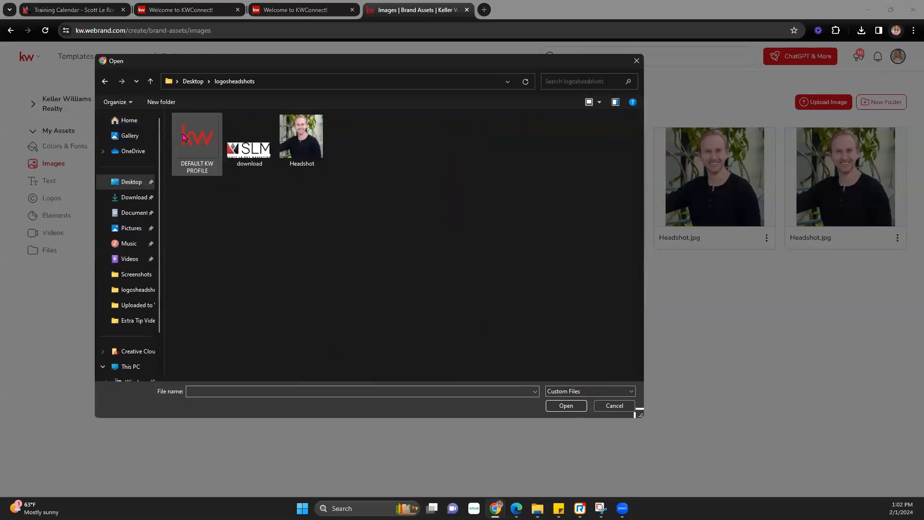
{"action": "left_click", "coordinate": [301, 136]}
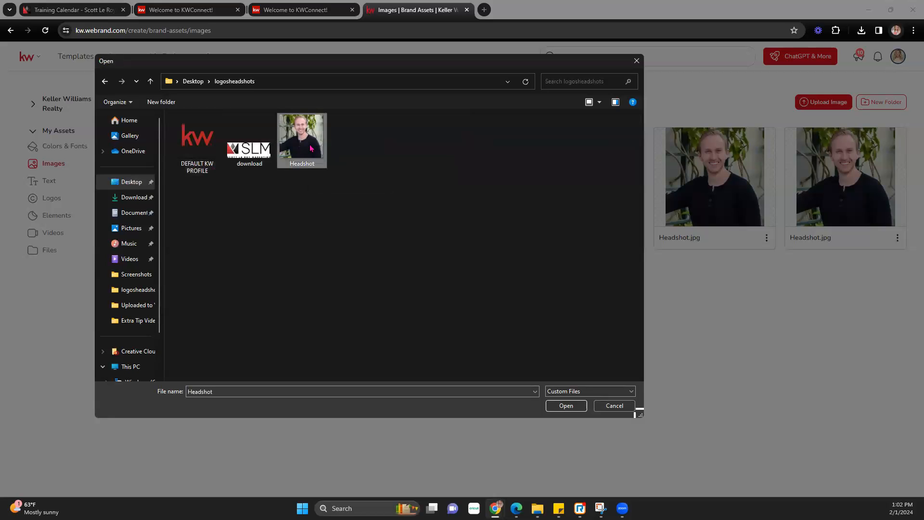
{"action": "left_click", "coordinate": [564, 405]}
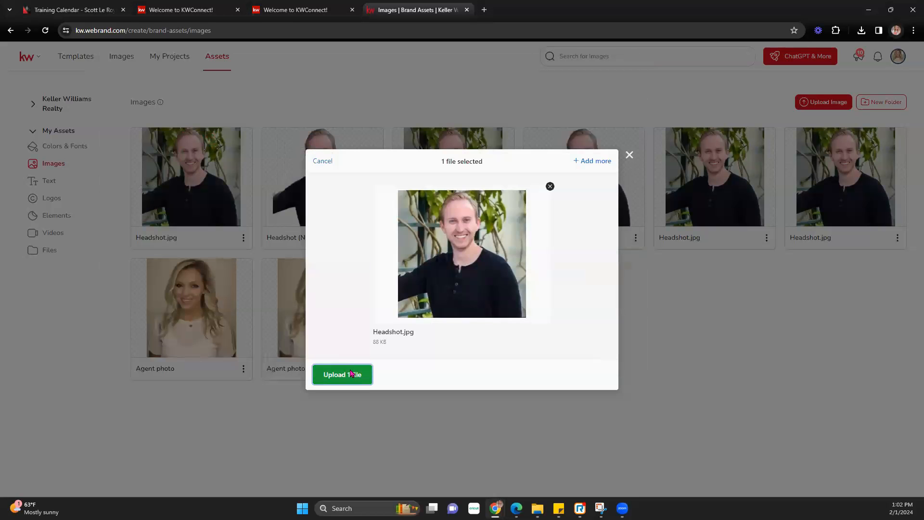
{"action": "left_click", "coordinate": [342, 375]}
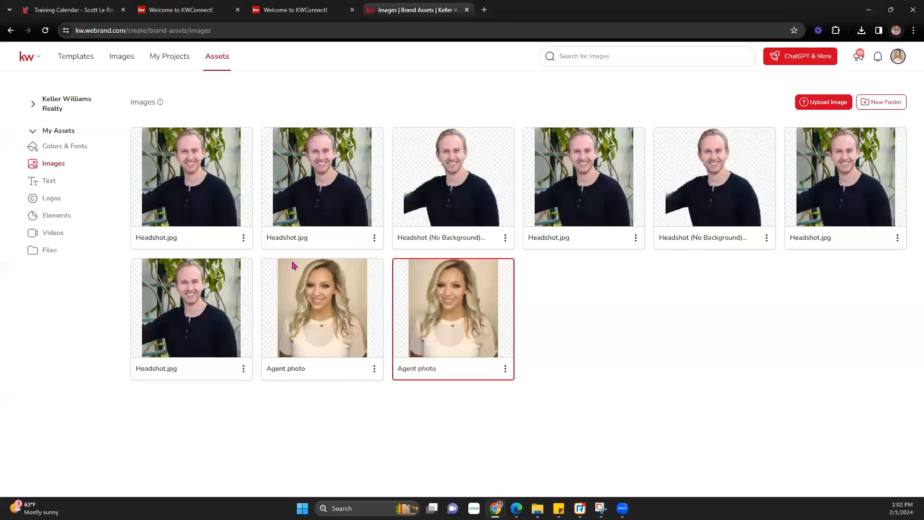
- Delete two duplicate Headshot.jpg images and open the remaining headshot's options
{"action": "left_click", "coordinate": [244, 237]}
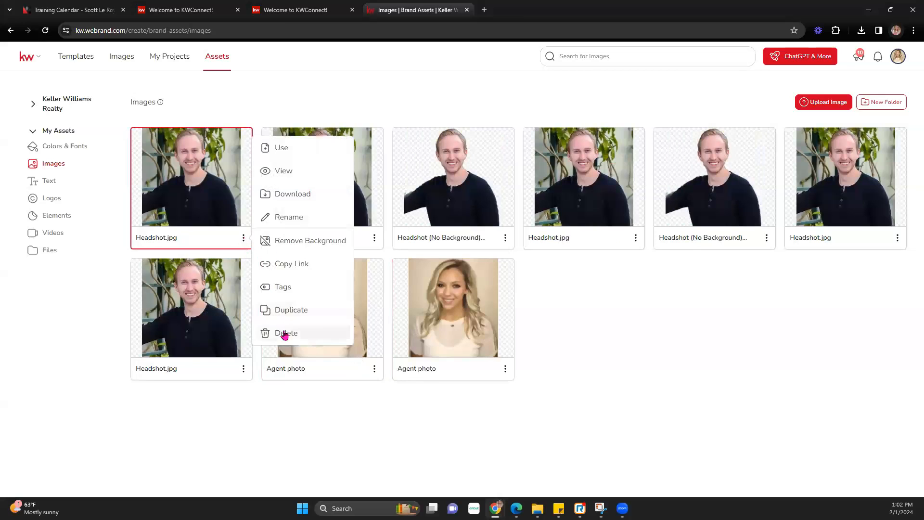
{"action": "left_click", "coordinate": [286, 333]}
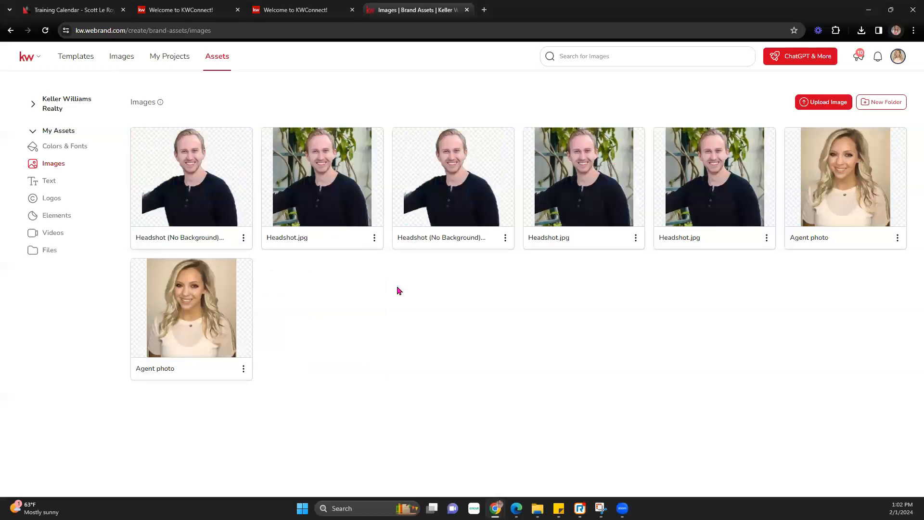
{"action": "left_click", "coordinate": [504, 237]}
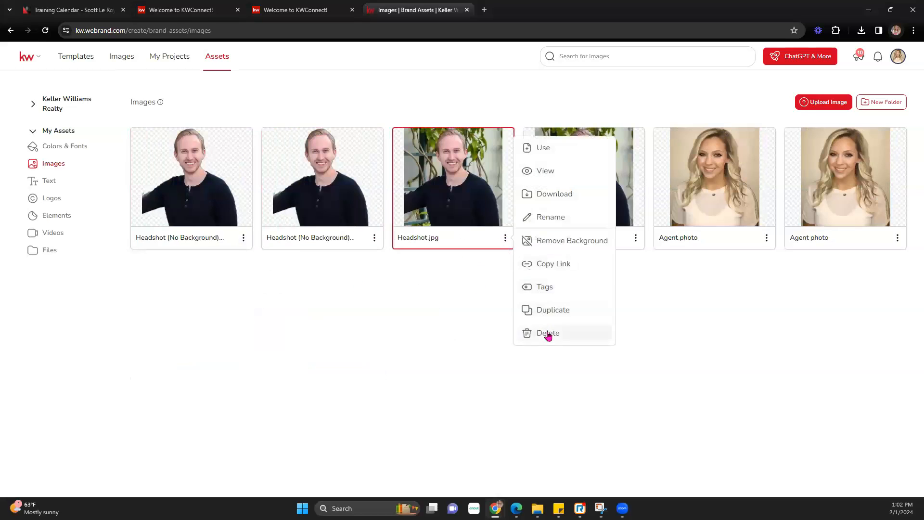
{"action": "left_click", "coordinate": [546, 333]}
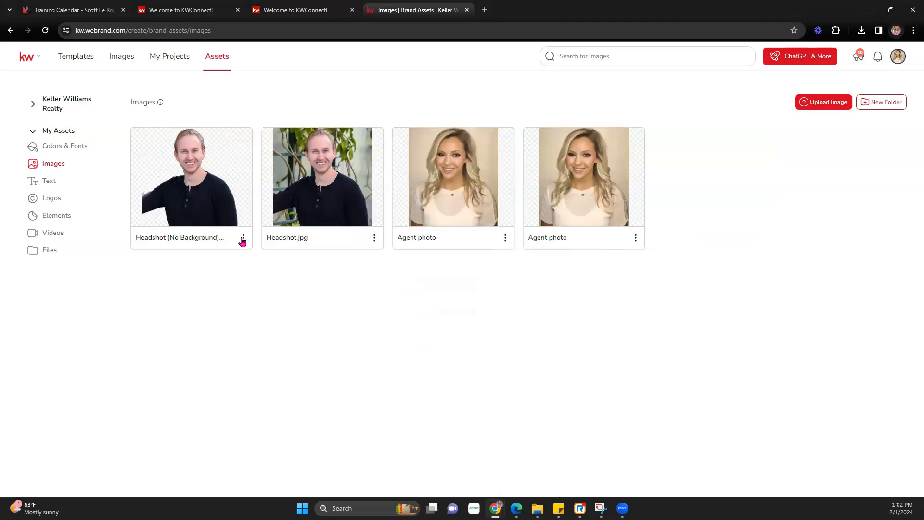
{"action": "left_click", "coordinate": [375, 237]}
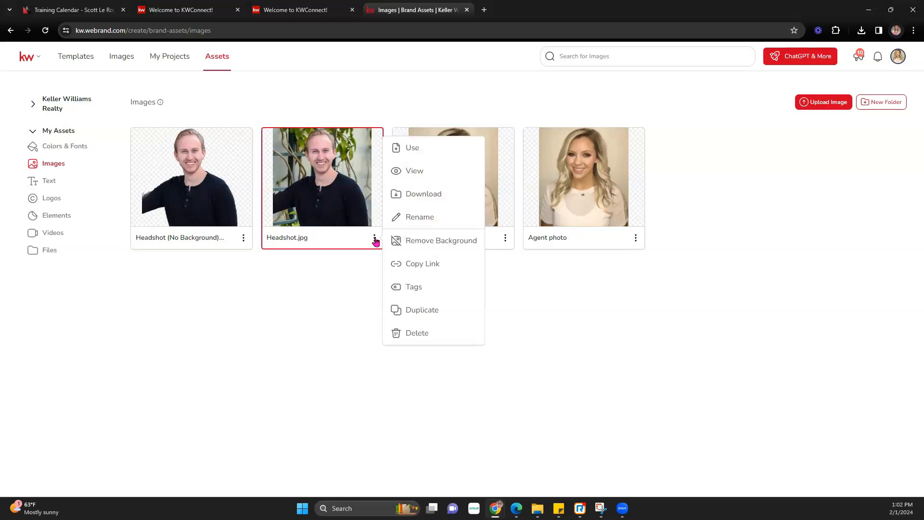
{"action": "mouse_move", "coordinate": [581, 273]}
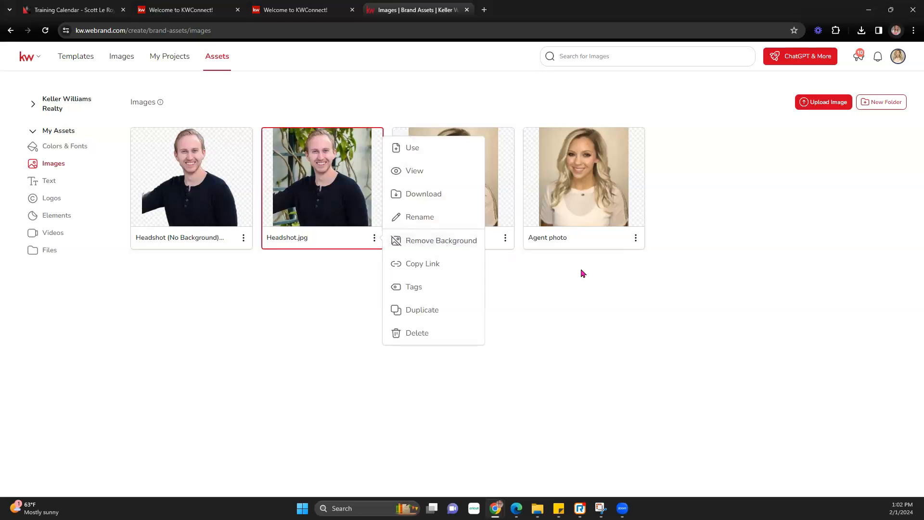
- Remove the background from an agent photo, adding a background-free copy to Images
{"action": "left_click", "coordinate": [504, 237]}
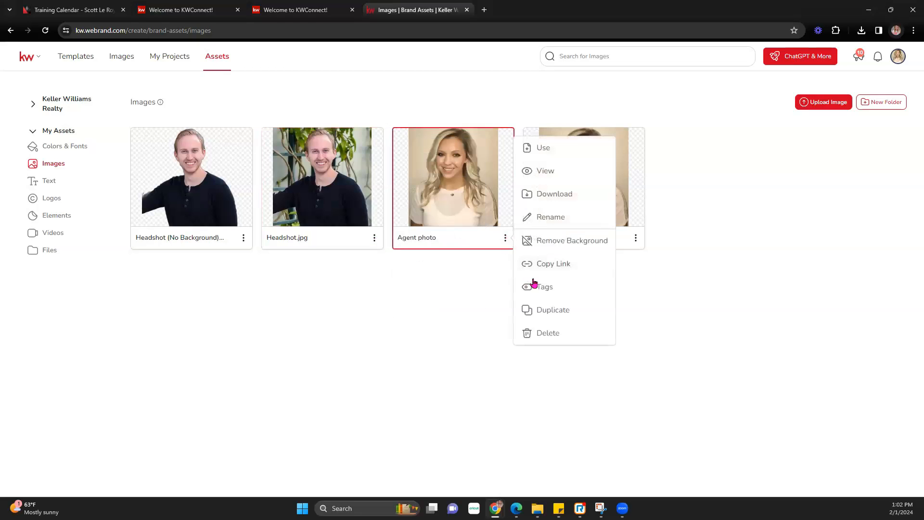
{"action": "left_click", "coordinate": [571, 240]}
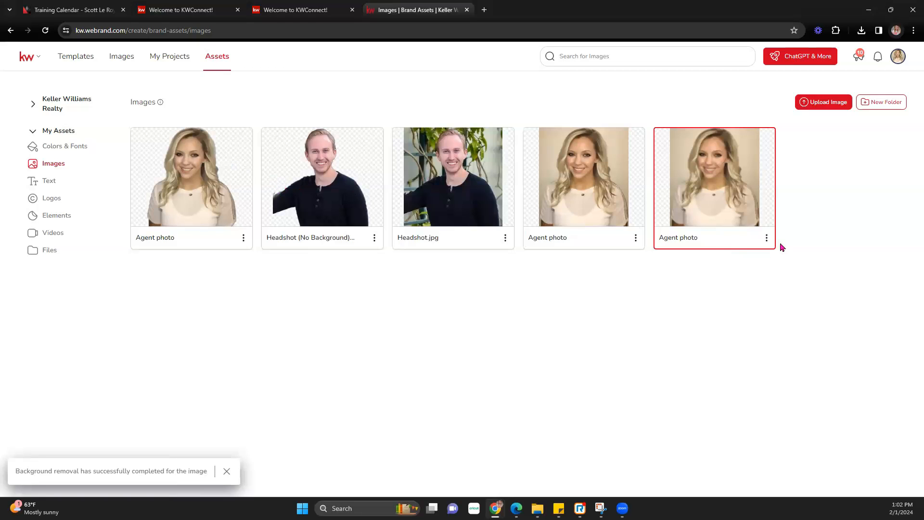
{"action": "left_click", "coordinate": [767, 237]}
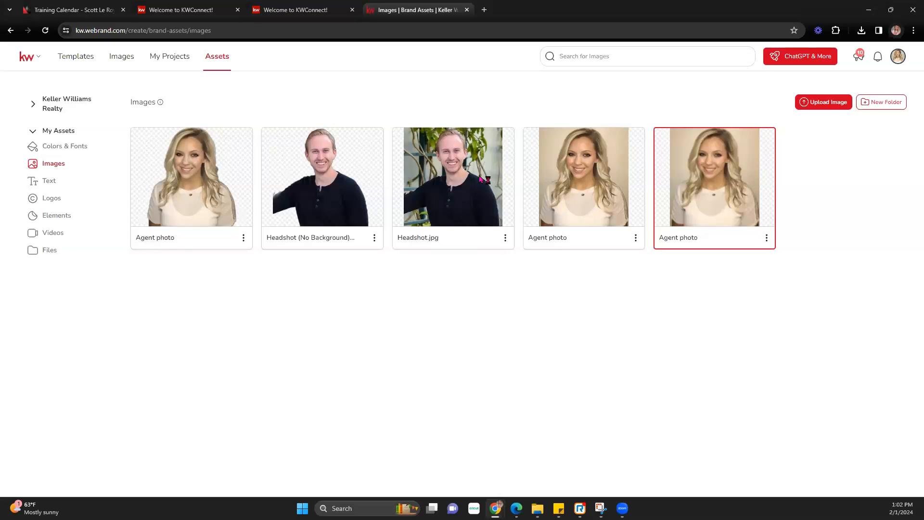
{"action": "mouse_move", "coordinate": [224, 211]}
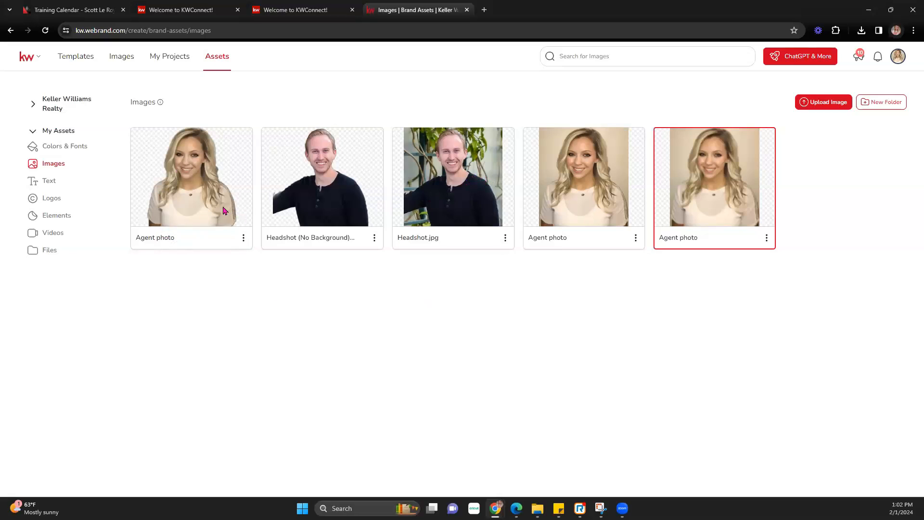
{"action": "mouse_move", "coordinate": [48, 181]}
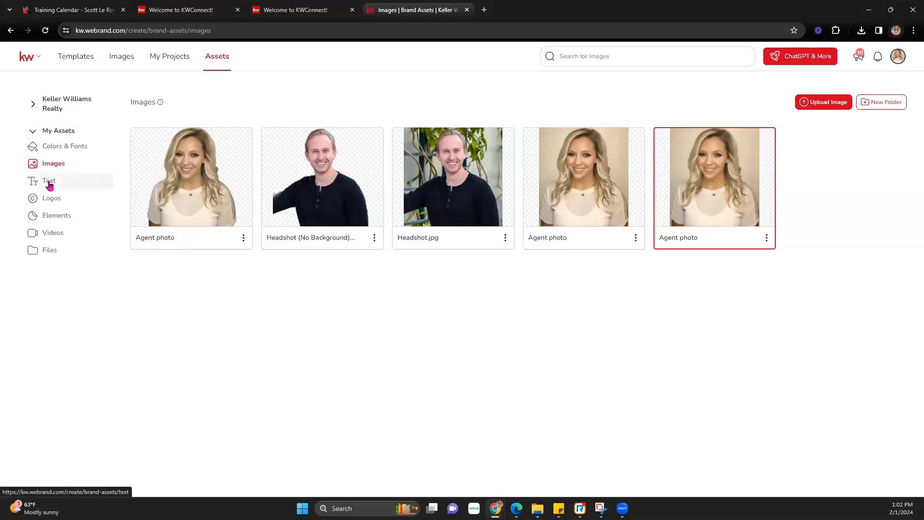
- Create a new image folder named 'Cait' holding the three agent photos
{"action": "left_click", "coordinate": [881, 102]}
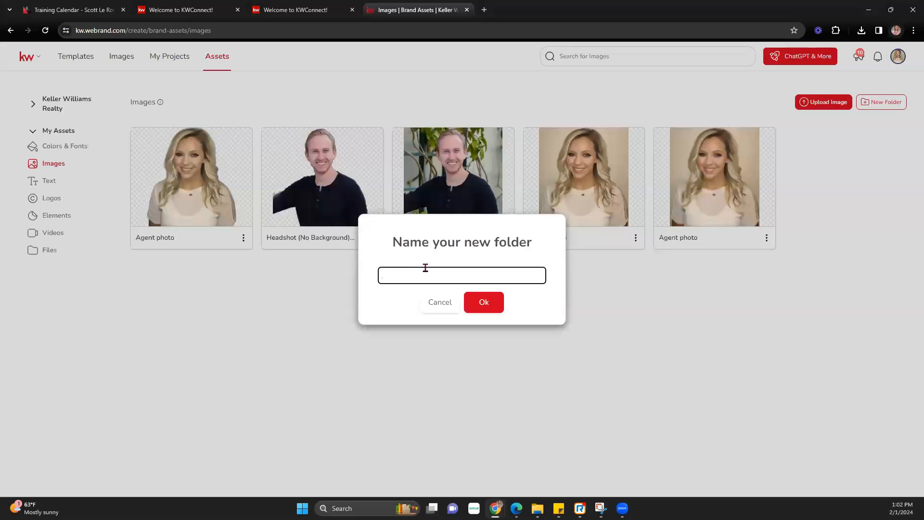
{"action": "type", "text": "c"}
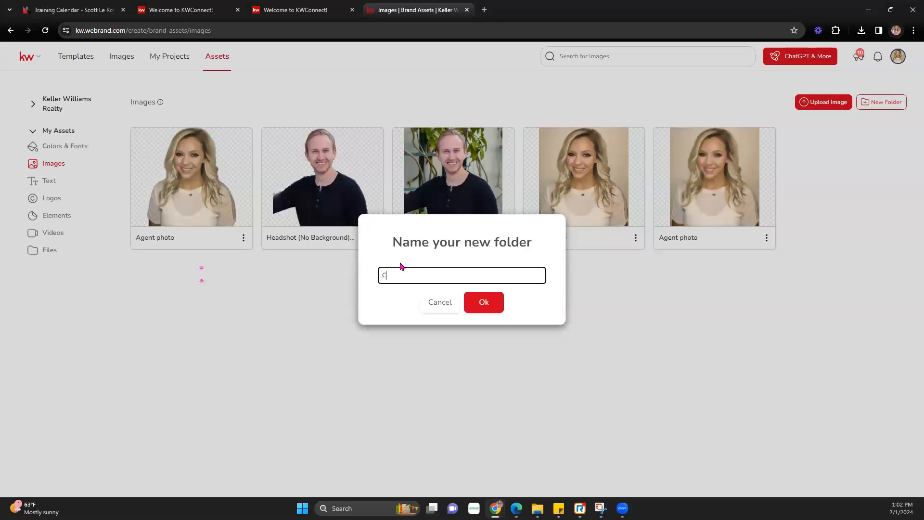
{"action": "type", "text": "ait"}
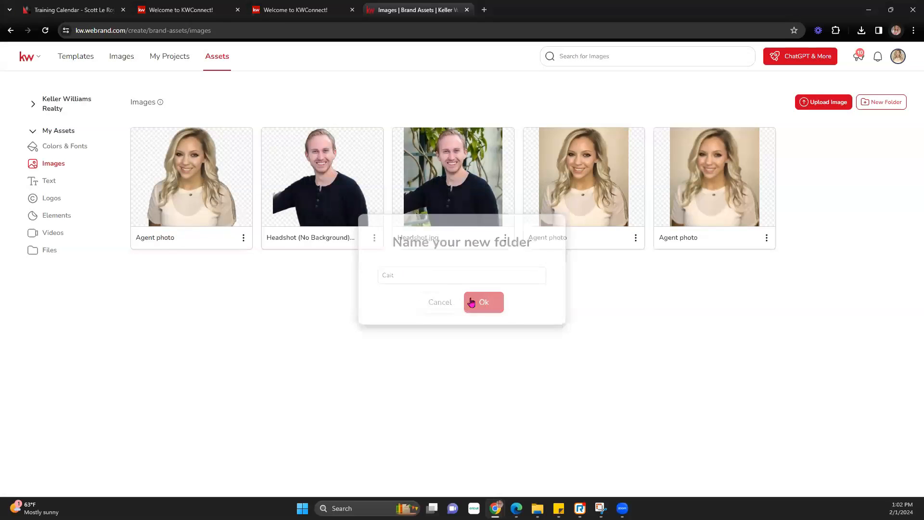
{"action": "left_click", "coordinate": [483, 302]}
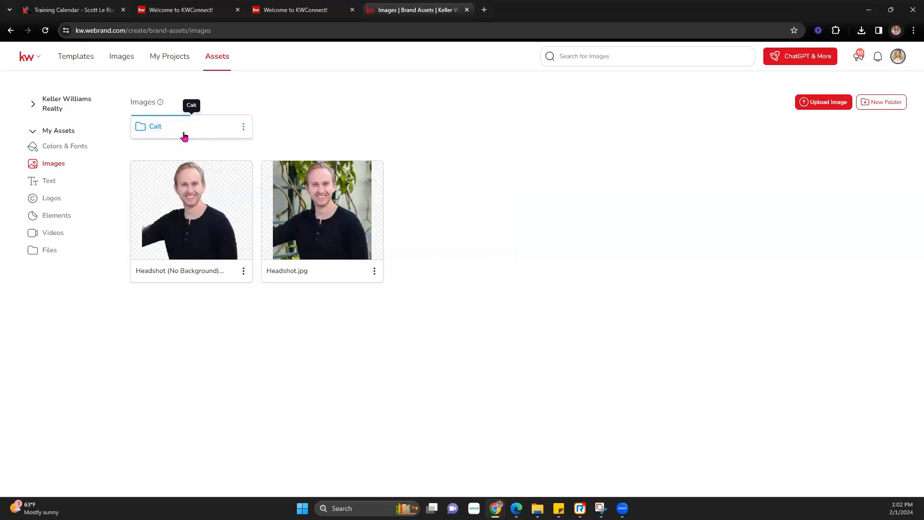
{"action": "mouse_move", "coordinate": [67, 230]}
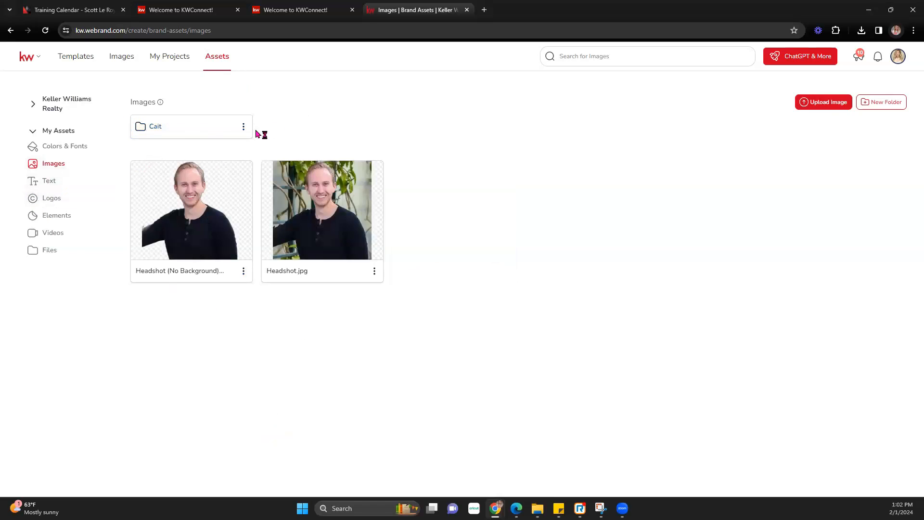
- Dismiss the background-free headshot's options and switch to the Text brand assets
{"action": "left_click", "coordinate": [242, 126]}
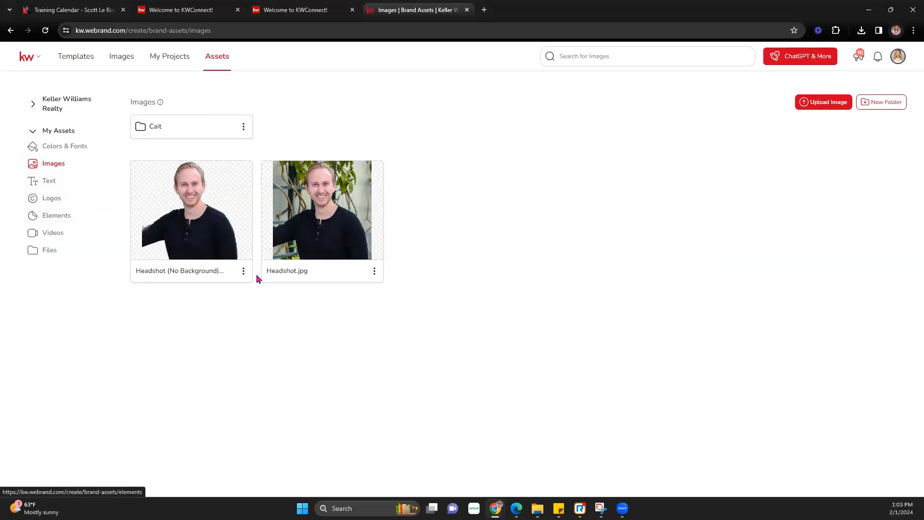
{"action": "left_click", "coordinate": [244, 271]}
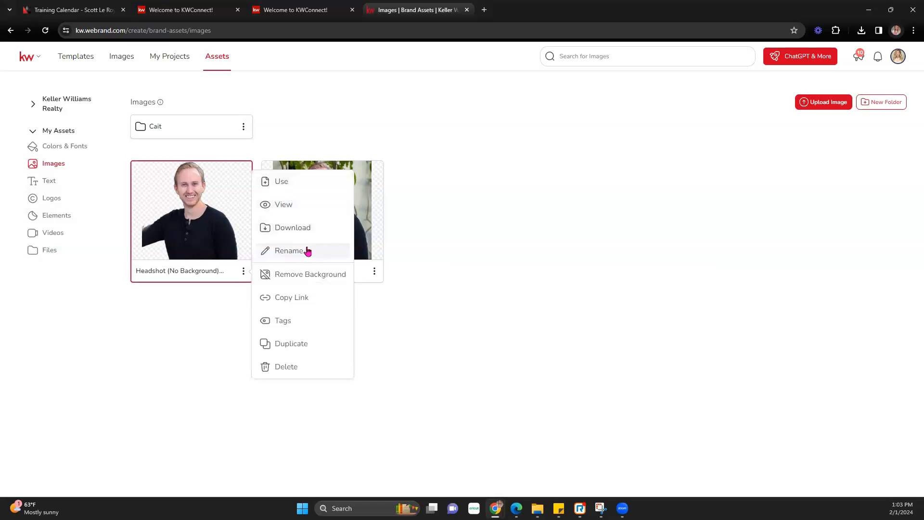
{"action": "mouse_move", "coordinate": [300, 178]}
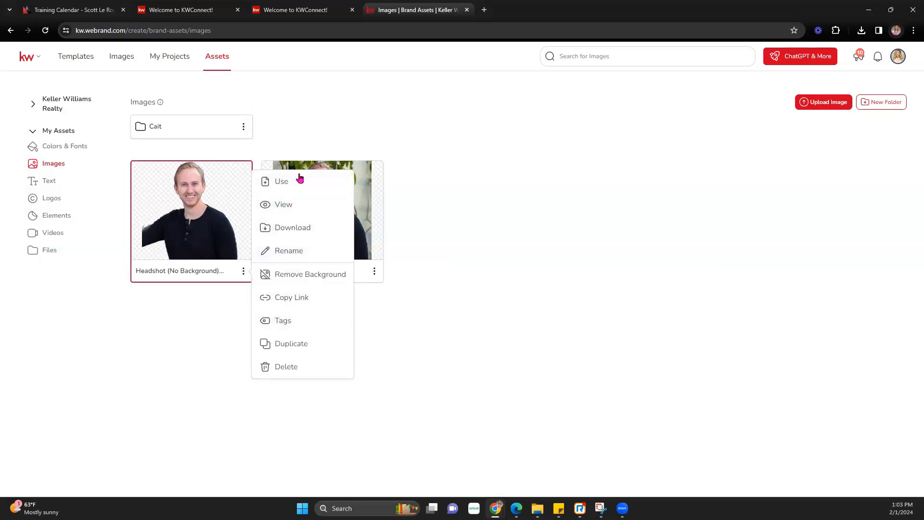
{"action": "mouse_move", "coordinate": [196, 327]}
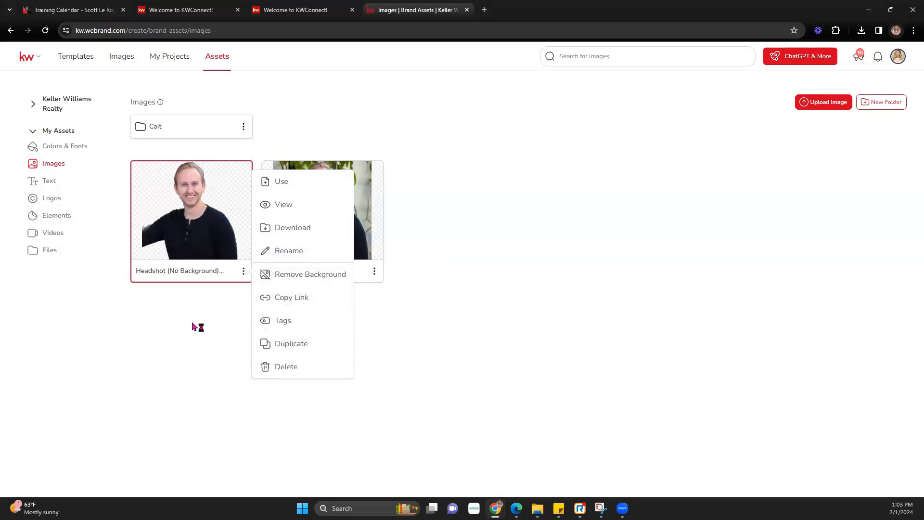
{"action": "left_click", "coordinate": [50, 181]}
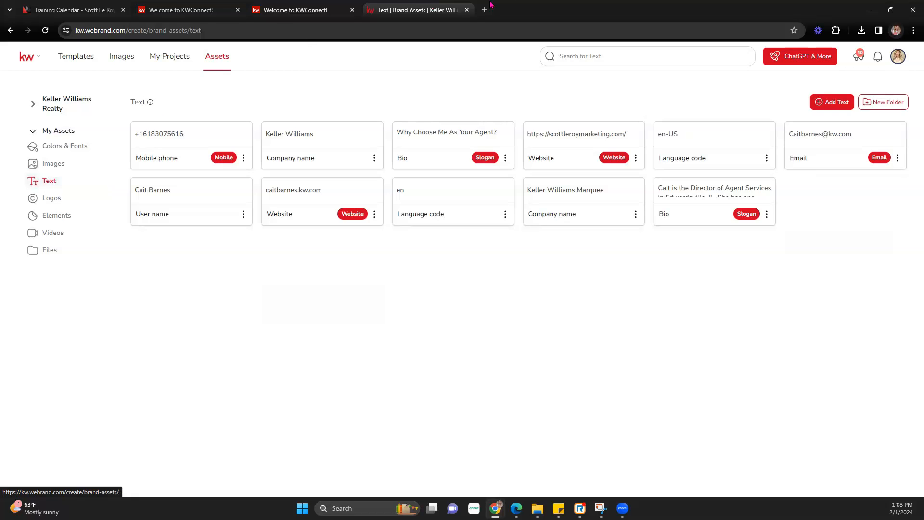
- Copy the App URL from KW Command's consumer website settings, then return to KW Designs
{"action": "left_click", "coordinate": [482, 9]}
{"action": "type", "text": "agent.kw.com/command"}
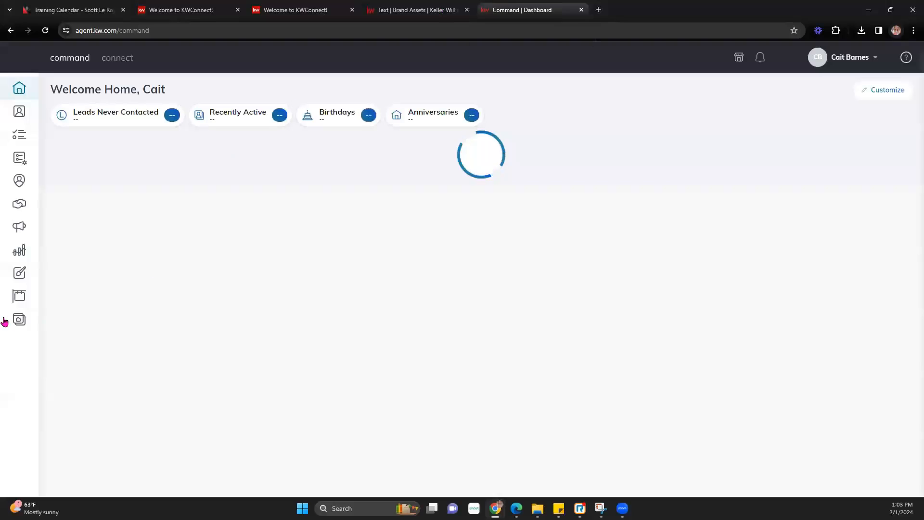
{"action": "left_click", "coordinate": [19, 320]}
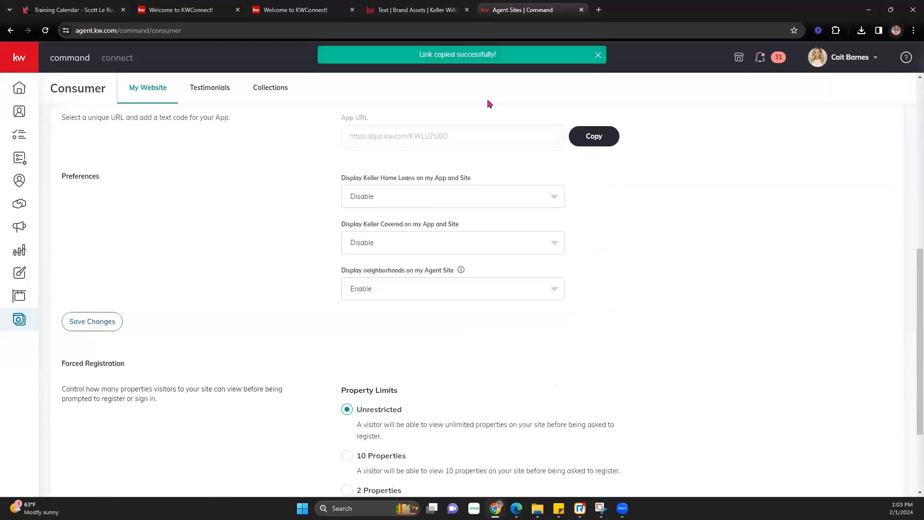
{"action": "left_click", "coordinate": [415, 9]}
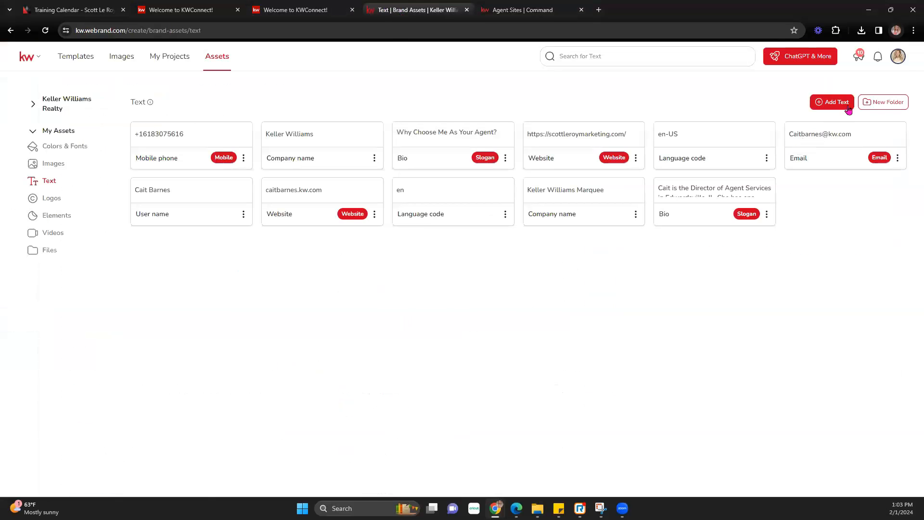
- Add a new text asset, scrolling the type list to choose Other
{"action": "left_click", "coordinate": [831, 101]}
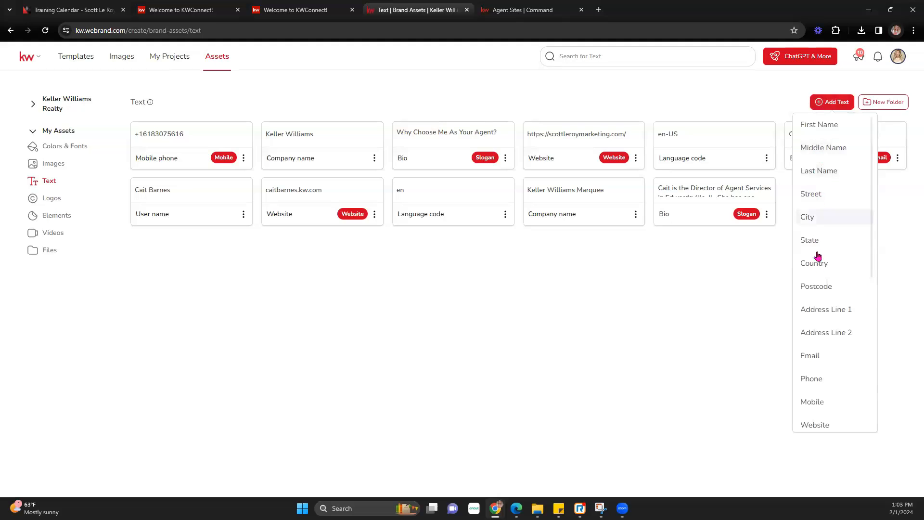
{"action": "scroll", "scroll_direction": "down", "scroll_amount": 3}
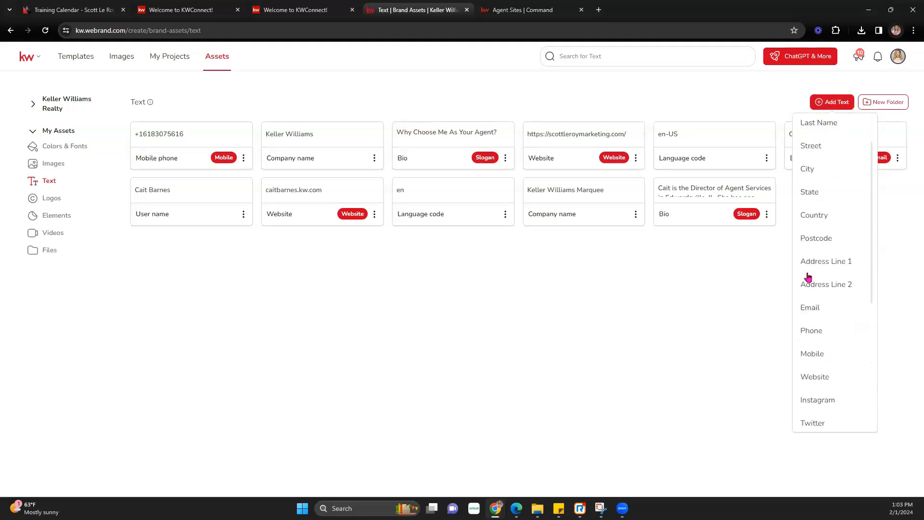
{"action": "scroll", "scroll_direction": "down", "scroll_amount": 3}
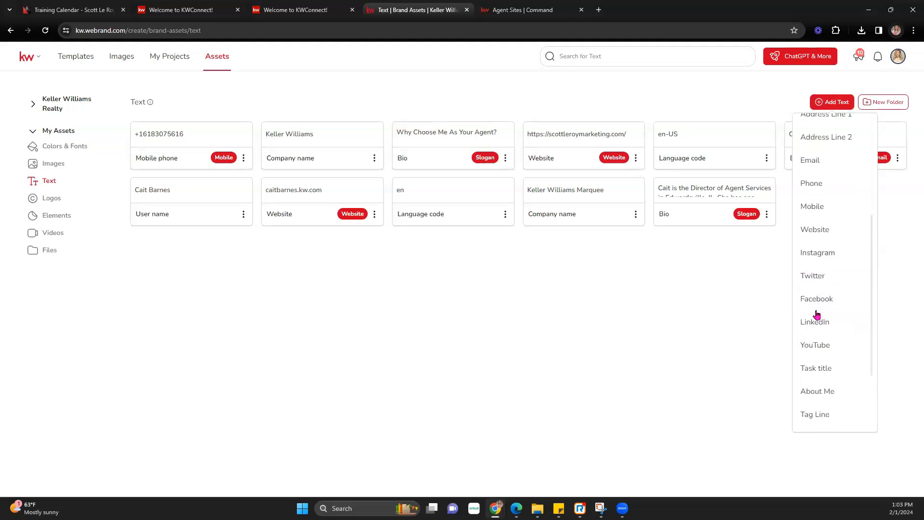
{"action": "scroll", "scroll_direction": "up", "scroll_amount": 3}
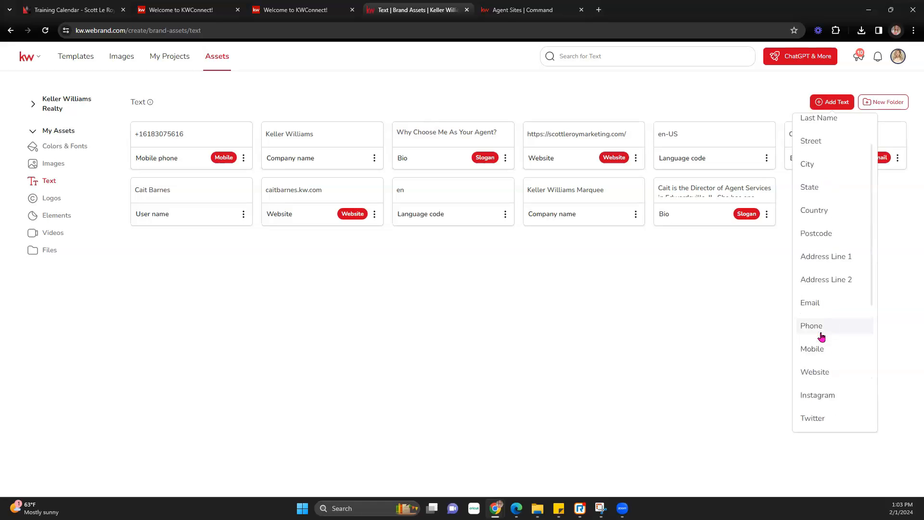
{"action": "scroll", "scroll_direction": "up", "scroll_amount": 3}
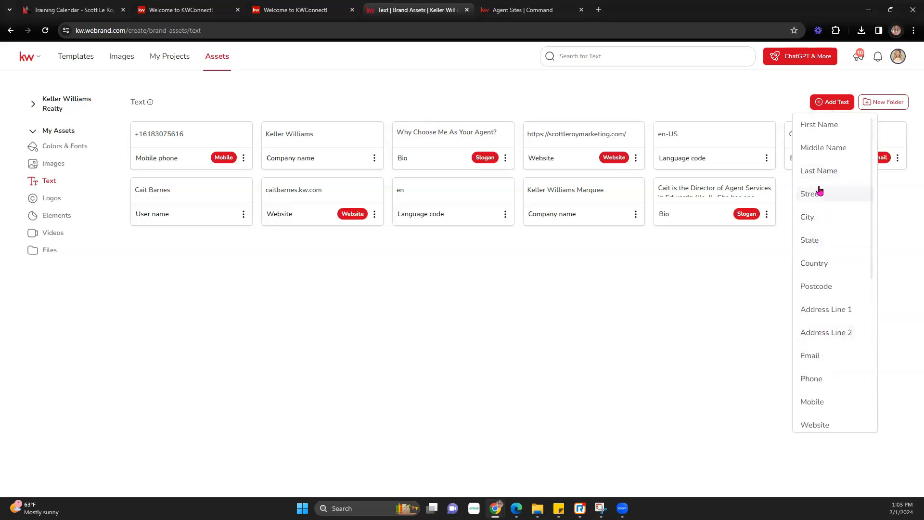
{"action": "scroll", "scroll_direction": "down", "scroll_amount": 3}
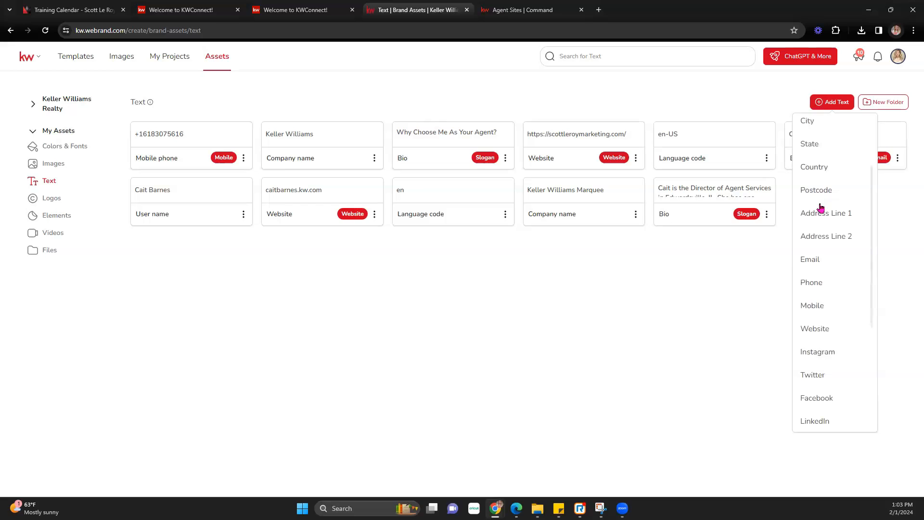
{"action": "scroll", "scroll_direction": "up", "scroll_amount": 3}
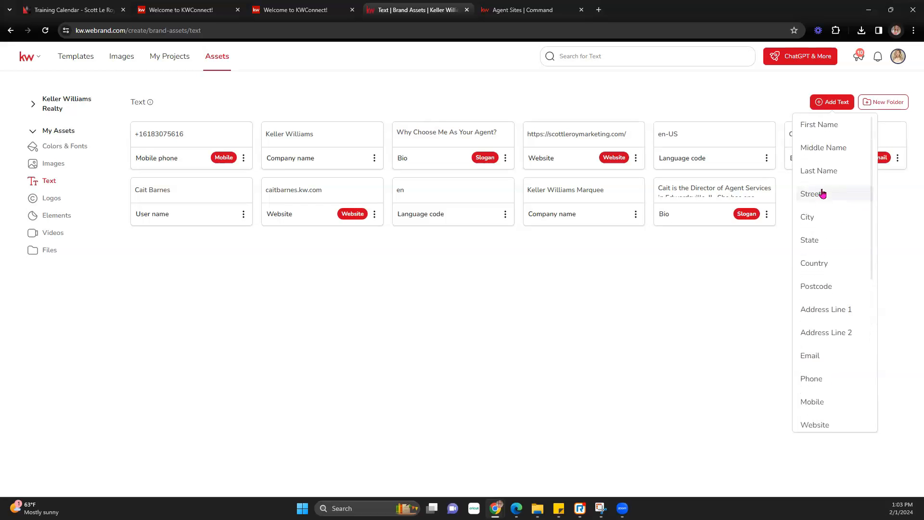
{"action": "scroll", "scroll_direction": "down", "scroll_amount": 3}
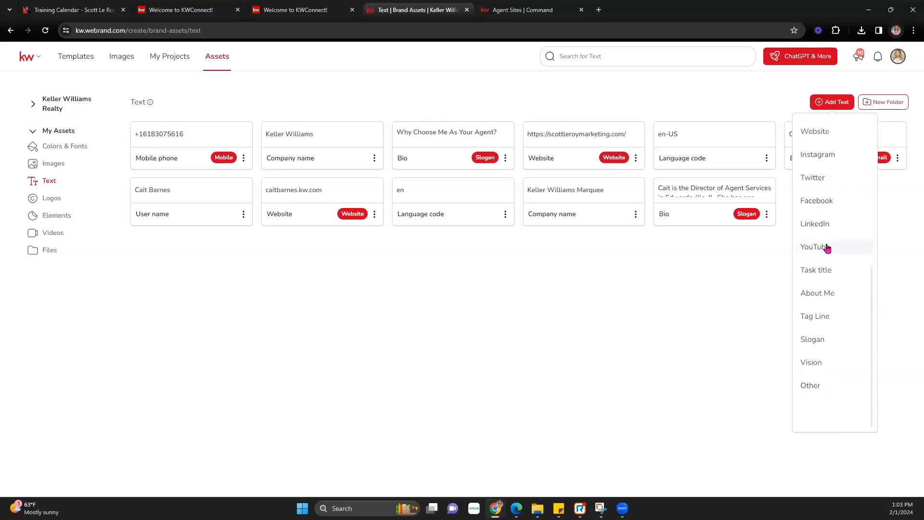
{"action": "mouse_move", "coordinate": [810, 385]}
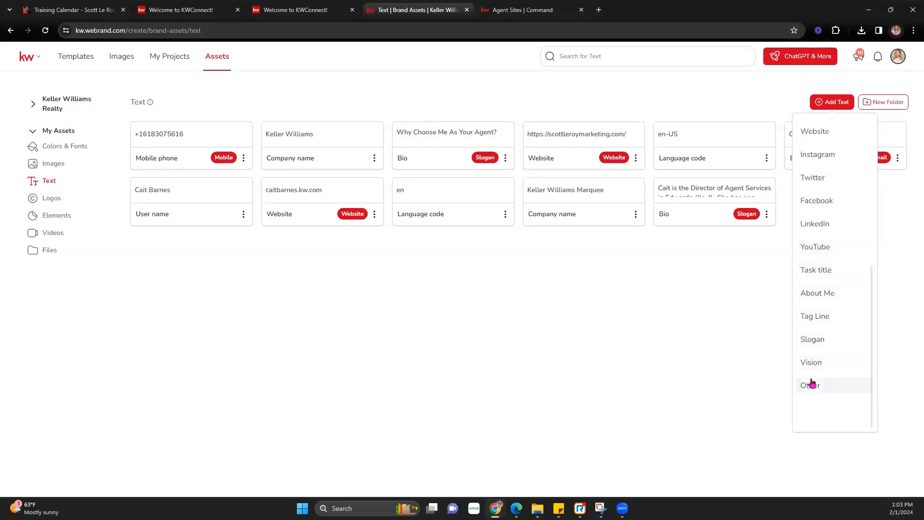
{"action": "mouse_move", "coordinate": [819, 170]}
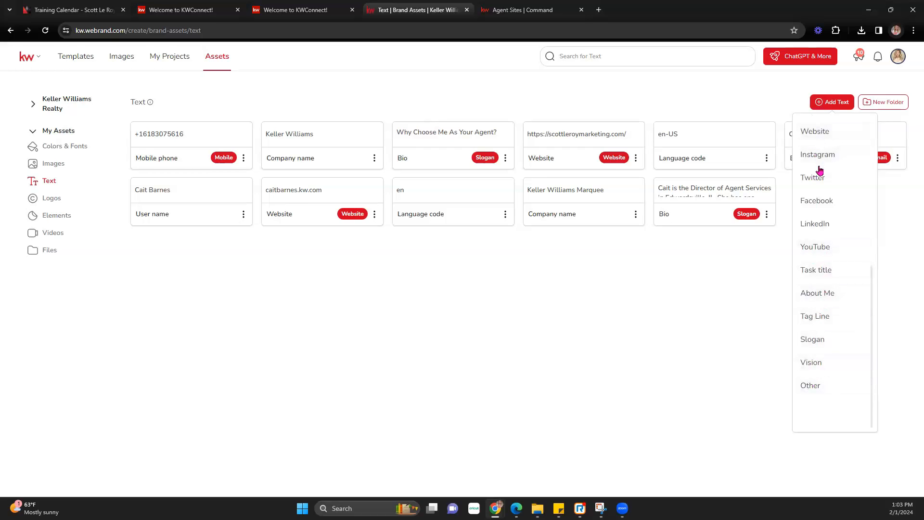
{"action": "mouse_move", "coordinate": [823, 256]}
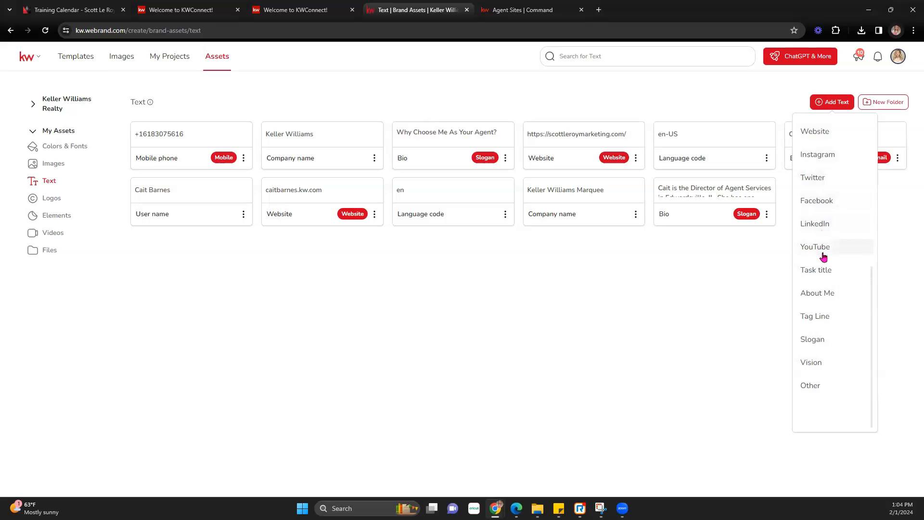
{"action": "mouse_move", "coordinate": [818, 338]}
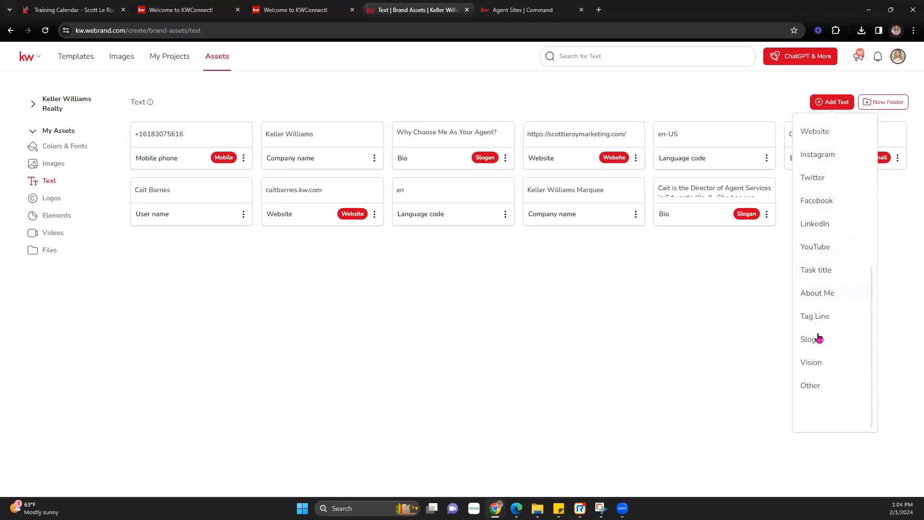
{"action": "scroll", "scroll_direction": "up", "scroll_amount": 3}
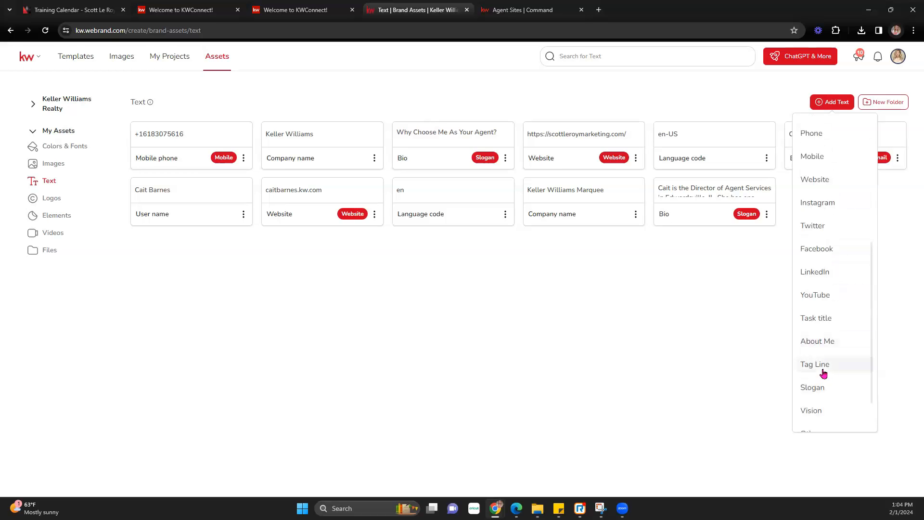
{"action": "scroll", "scroll_direction": "down", "scroll_amount": 3}
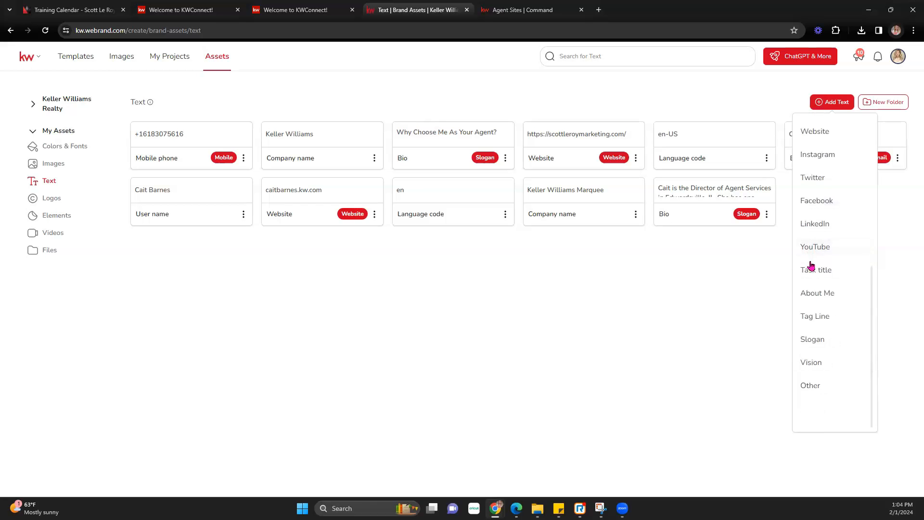
{"action": "scroll", "scroll_direction": "up", "scroll_amount": 3}
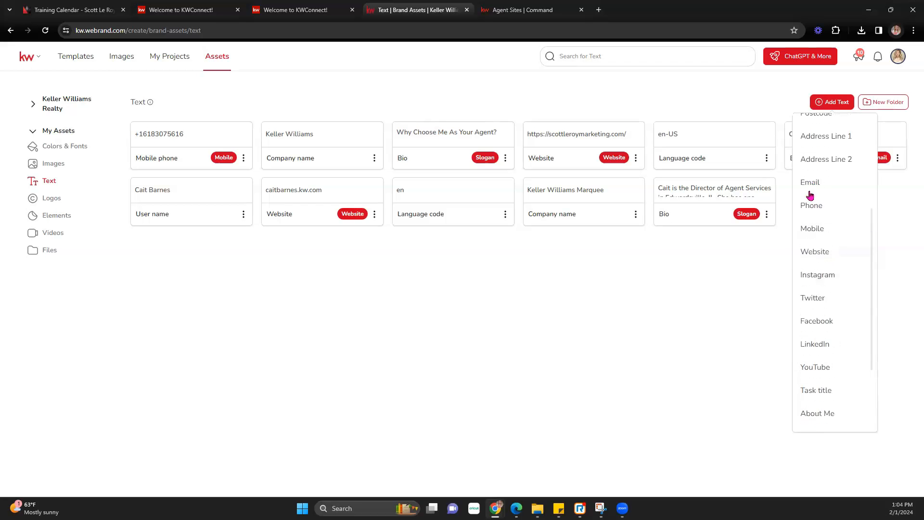
{"action": "scroll", "scroll_direction": "down", "scroll_amount": 3}
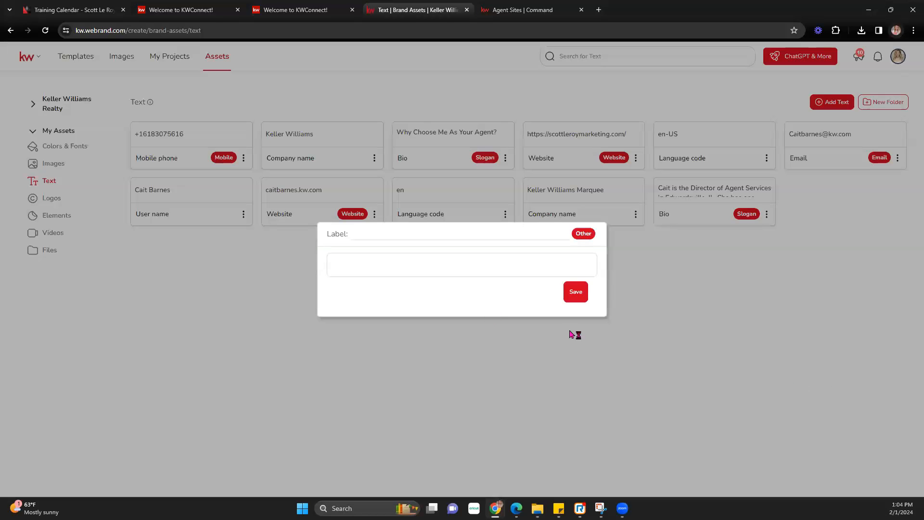
- Label the new Other text asset 'App Code' and save it
{"action": "type", "text": "App"}
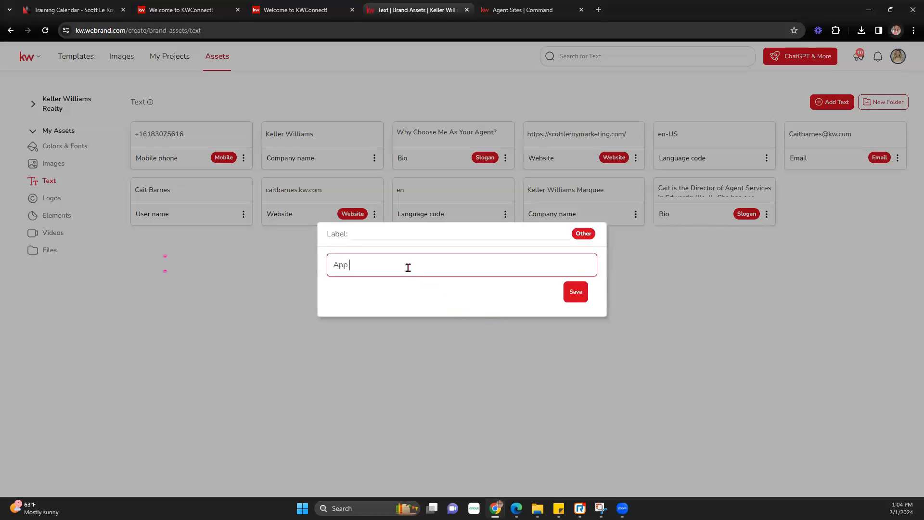
{"action": "type", "text": "Code"}
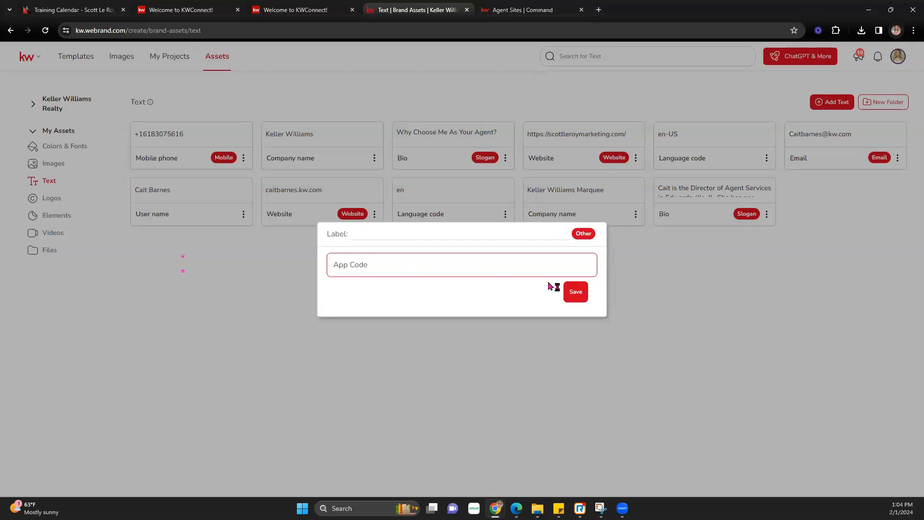
{"action": "left_click", "coordinate": [574, 291]}
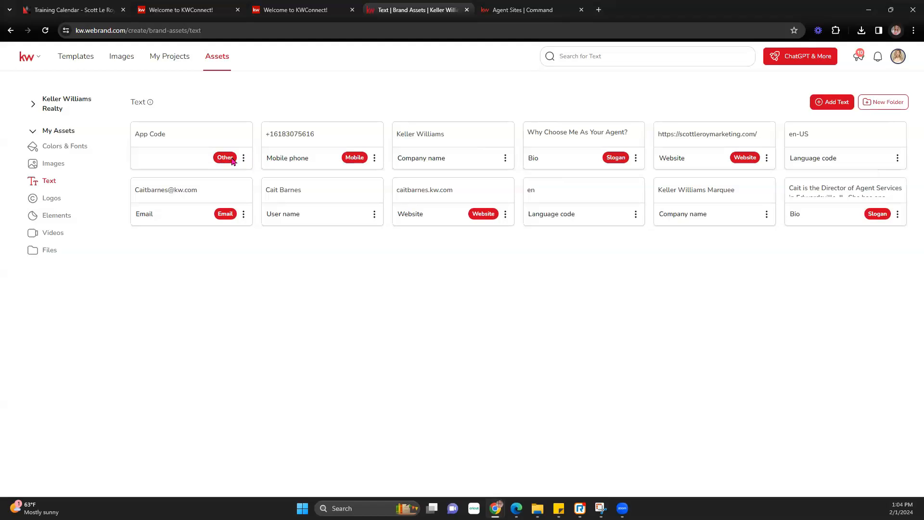
- Edit the App Code entry to hold the app.kw.com link and save
{"action": "left_click", "coordinate": [243, 158]}
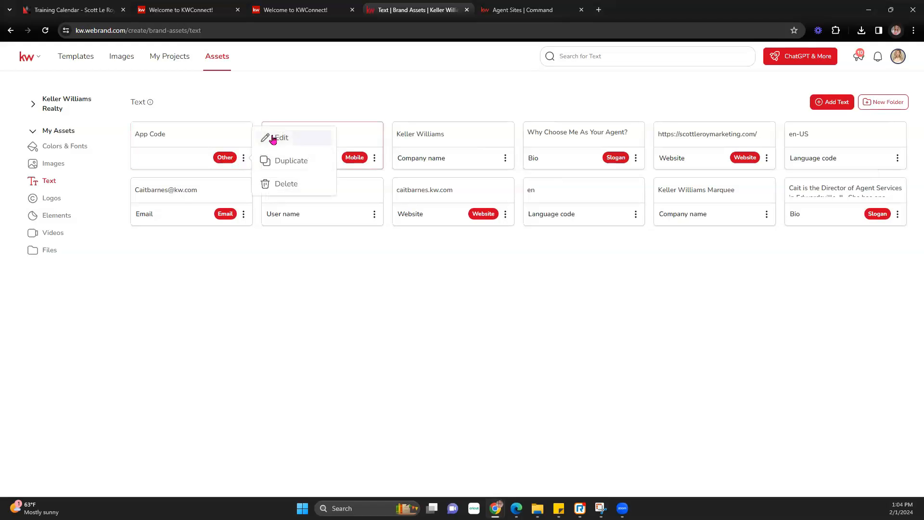
{"action": "left_click", "coordinate": [281, 137]}
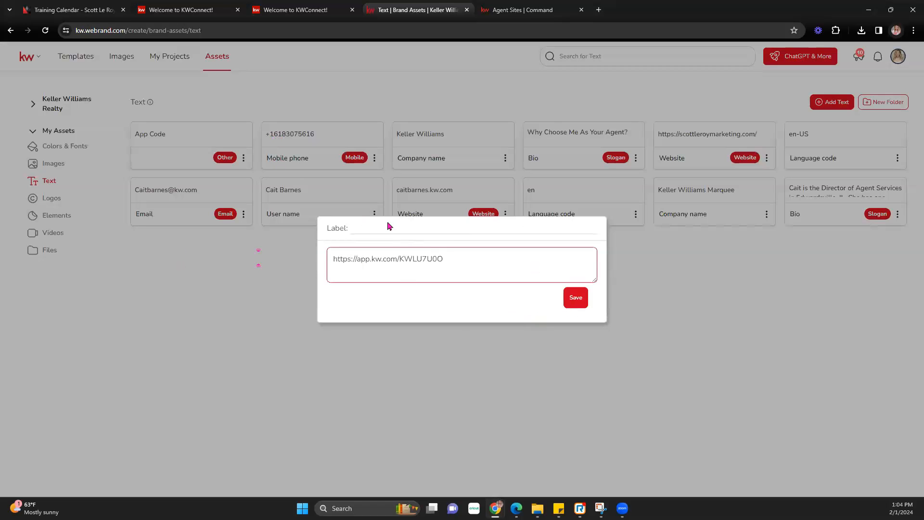
{"action": "type", "text": "App Cod"}
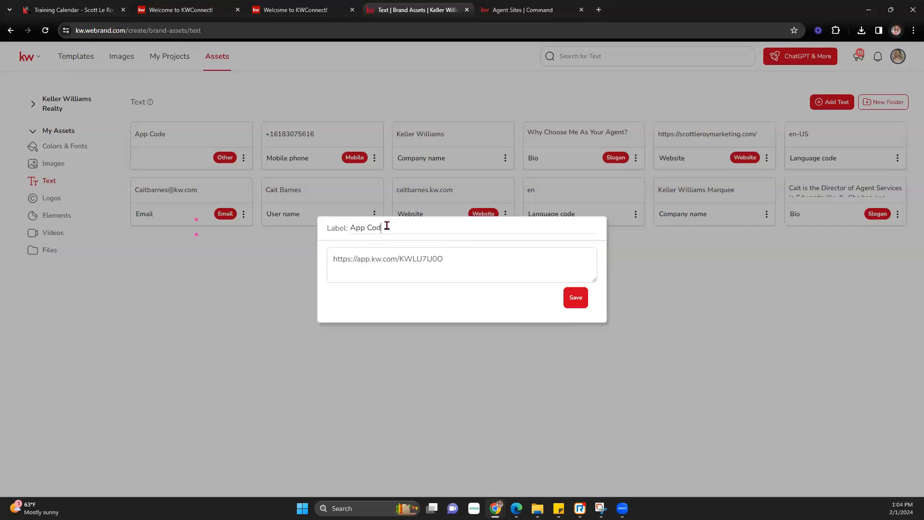
{"action": "left_click", "coordinate": [574, 297]}
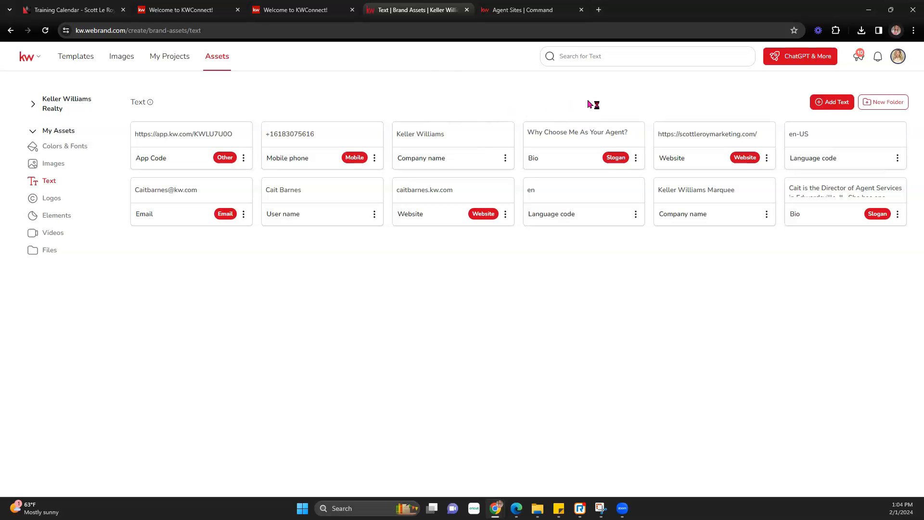
{"action": "mouse_move", "coordinate": [142, 207]}
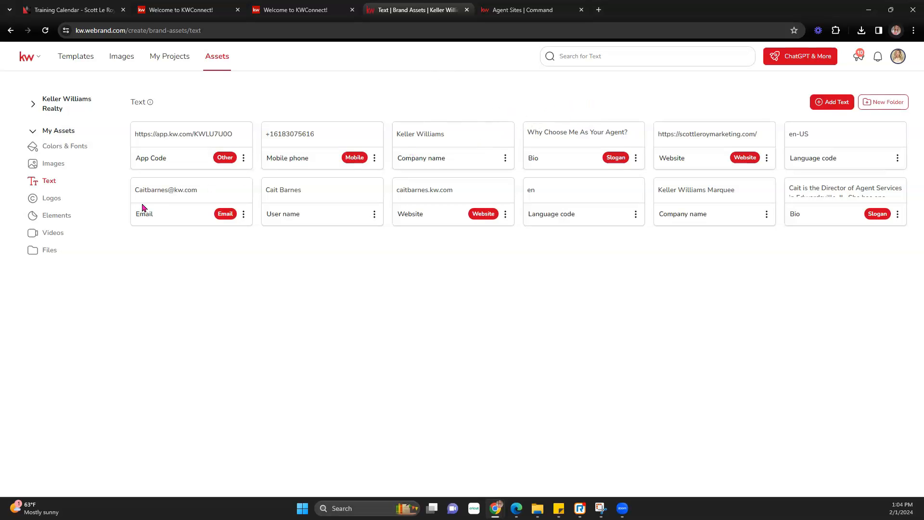
- Open the Logos library and browse its four logo folders, including Platinum
{"action": "left_click", "coordinate": [51, 197]}
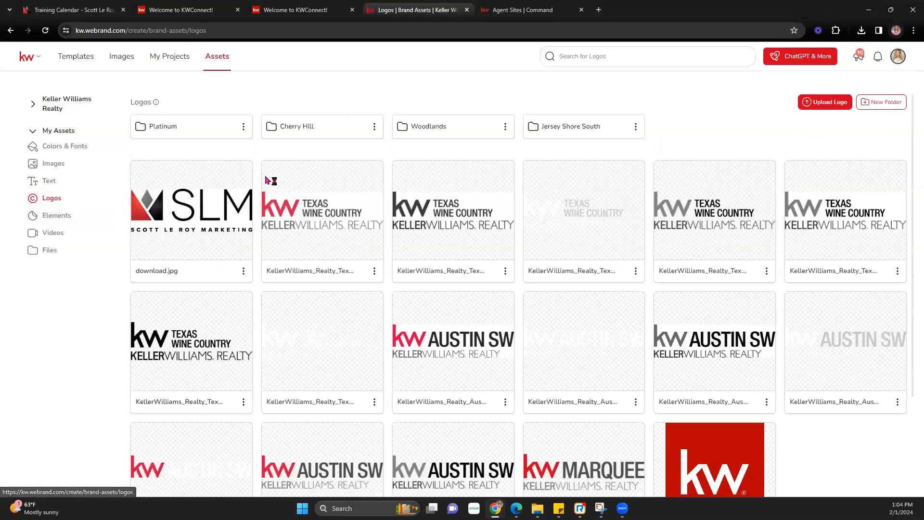
{"action": "mouse_move", "coordinate": [552, 126]}
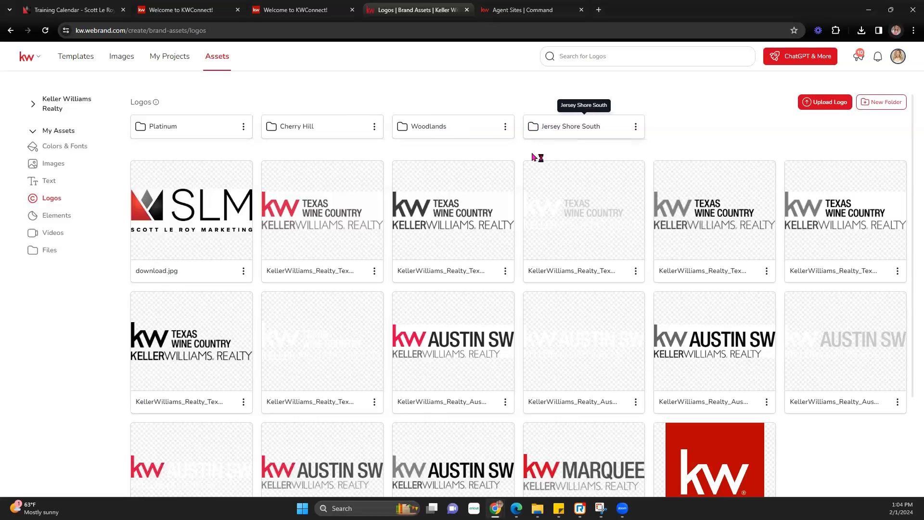
{"action": "mouse_move", "coordinate": [317, 205]}
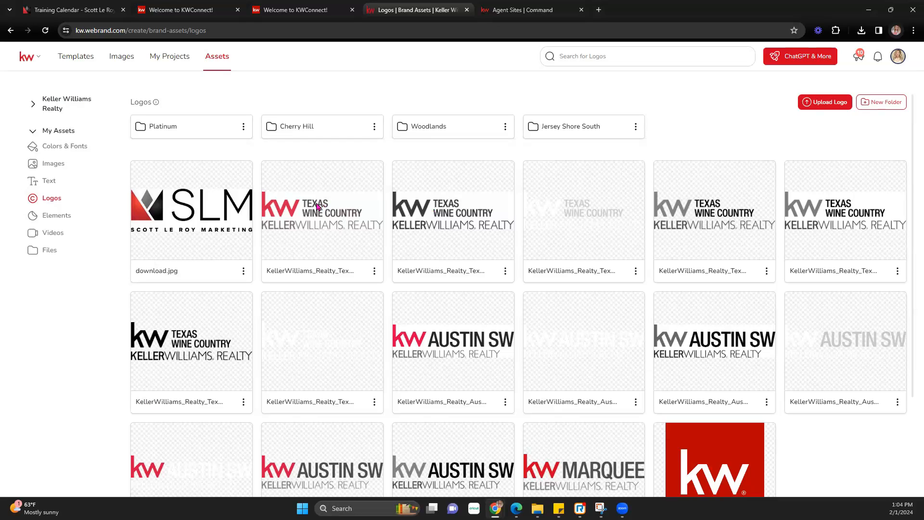
{"action": "mouse_move", "coordinate": [200, 131]}
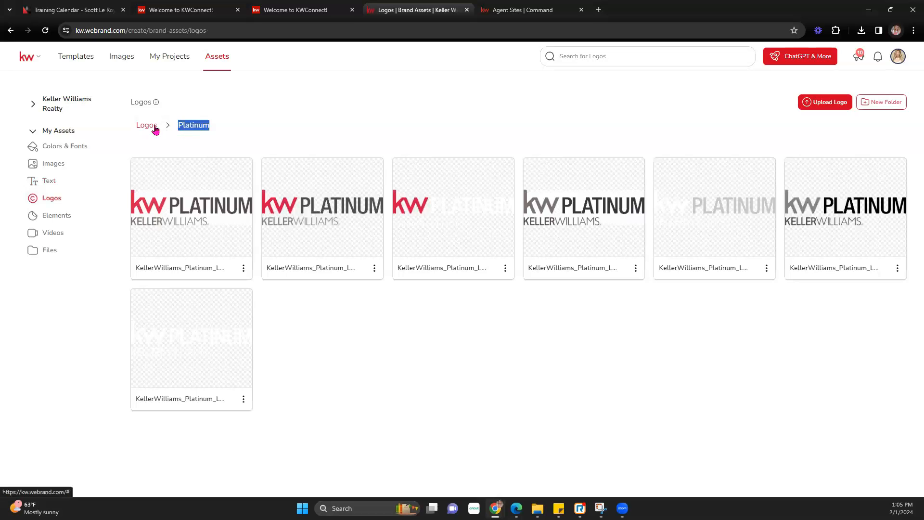
{"action": "scroll", "scroll_direction": "down", "scroll_amount": 3}
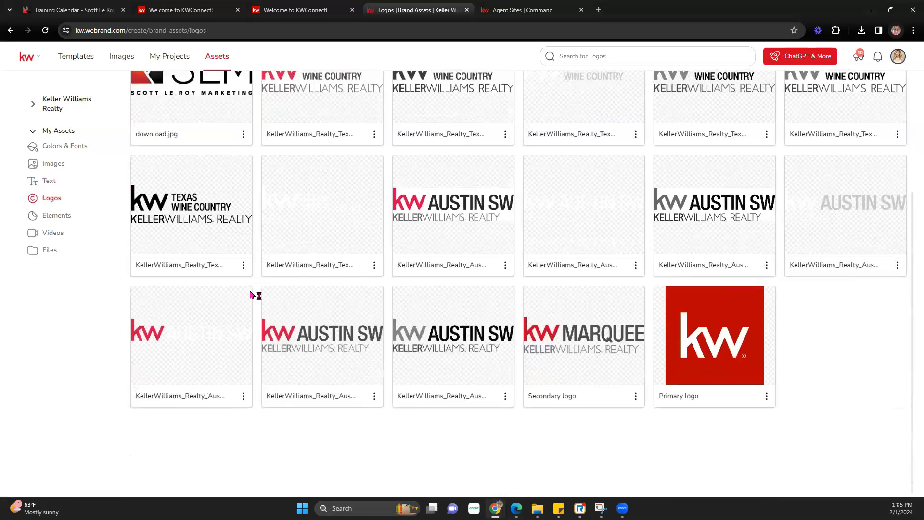
{"action": "scroll", "scroll_direction": "up", "scroll_amount": 3}
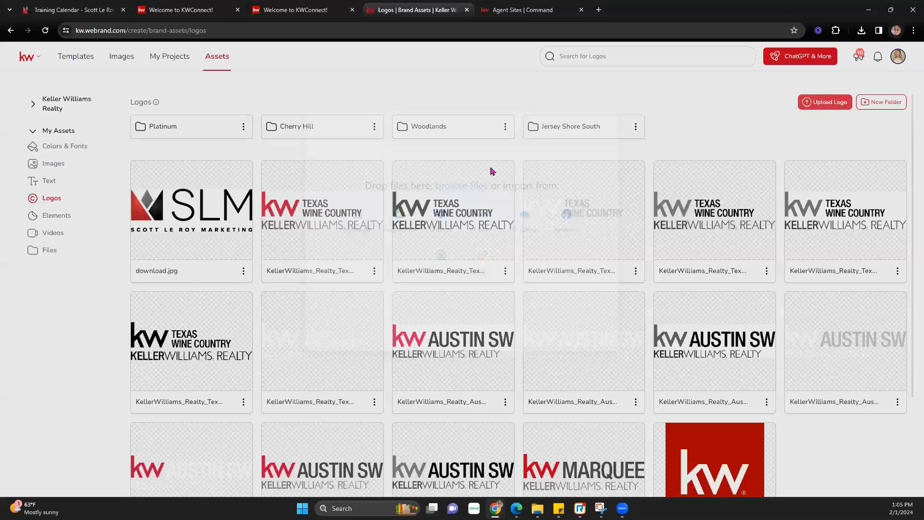
- Upload DEFAULT KW PROFILE and the SLM download image as logos, then open Elements
{"action": "left_click", "coordinate": [824, 102]}
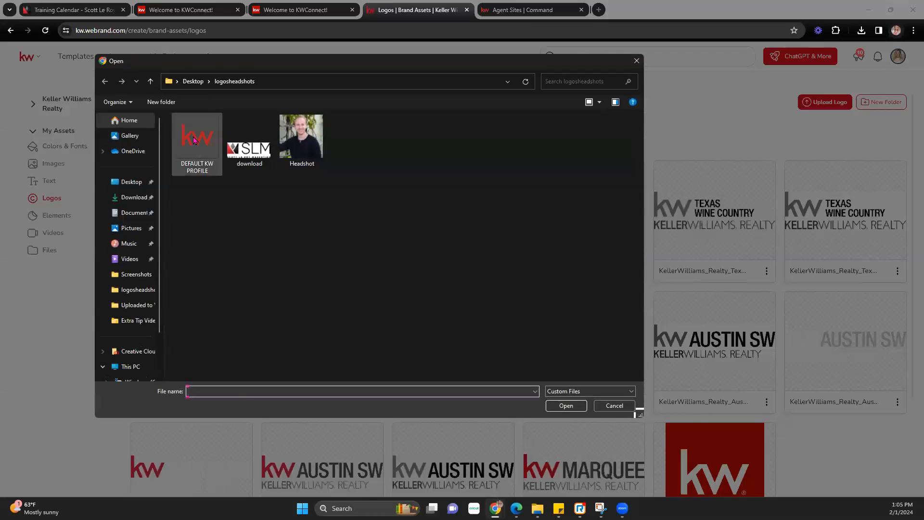
{"action": "left_click", "coordinate": [248, 135]}
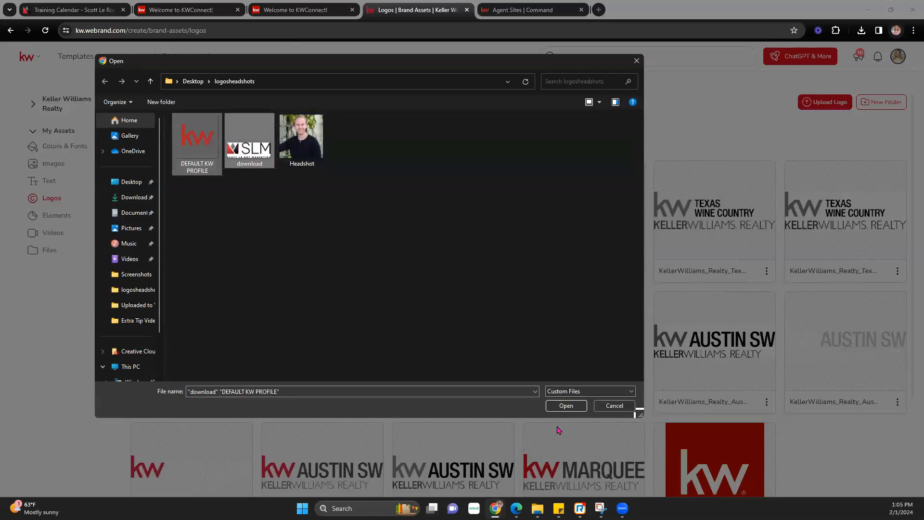
{"action": "left_click", "coordinate": [565, 405]}
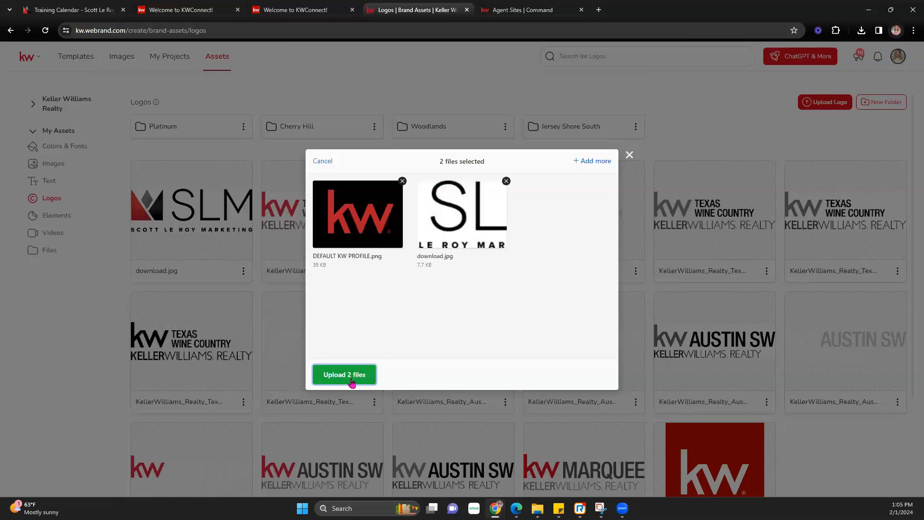
{"action": "left_click", "coordinate": [344, 374]}
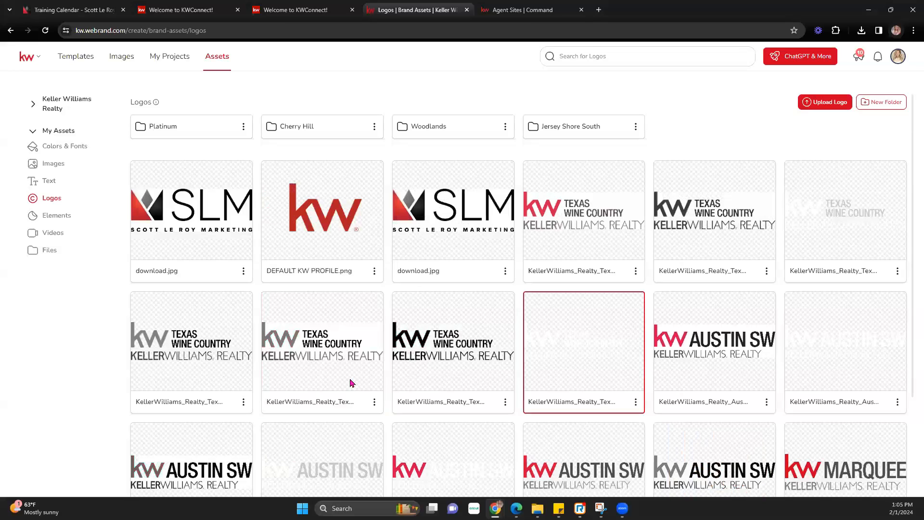
{"action": "mouse_move", "coordinate": [240, 277]}
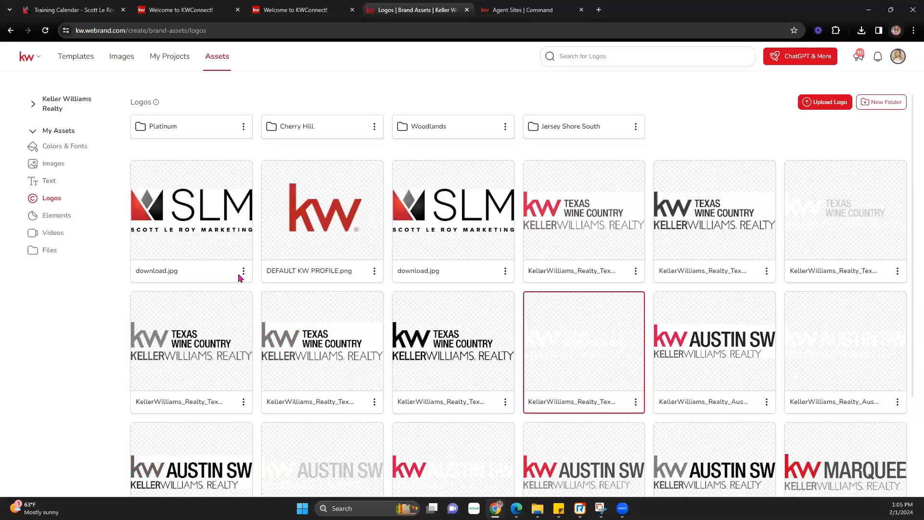
{"action": "mouse_move", "coordinate": [580, 261]}
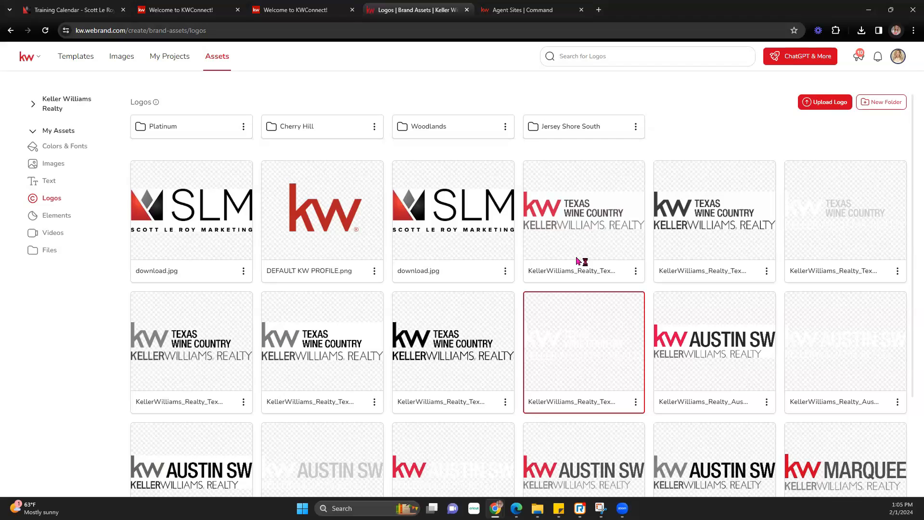
{"action": "mouse_move", "coordinate": [118, 261]}
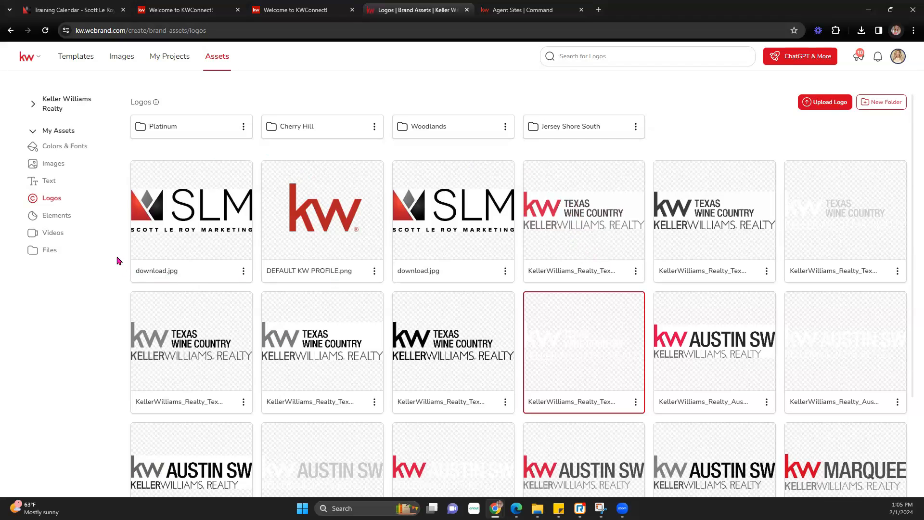
{"action": "left_click", "coordinate": [57, 215]}
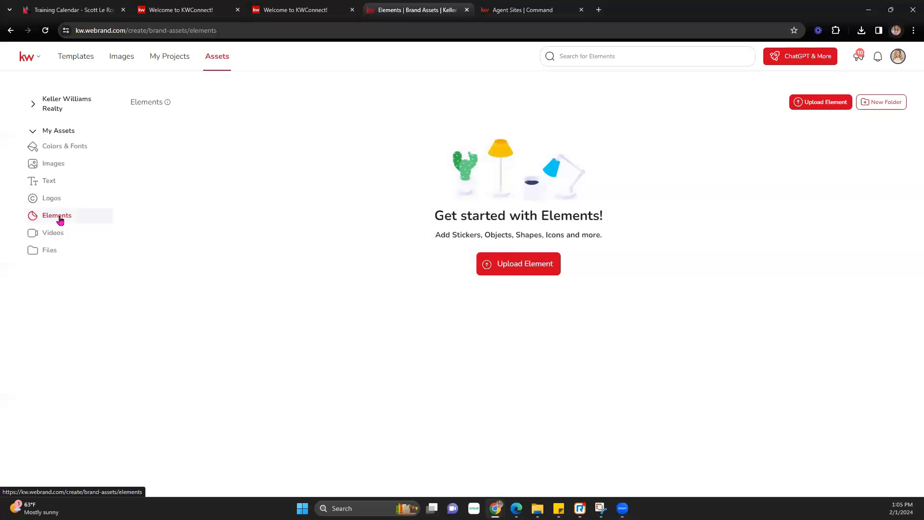
{"action": "left_click", "coordinate": [33, 103]}
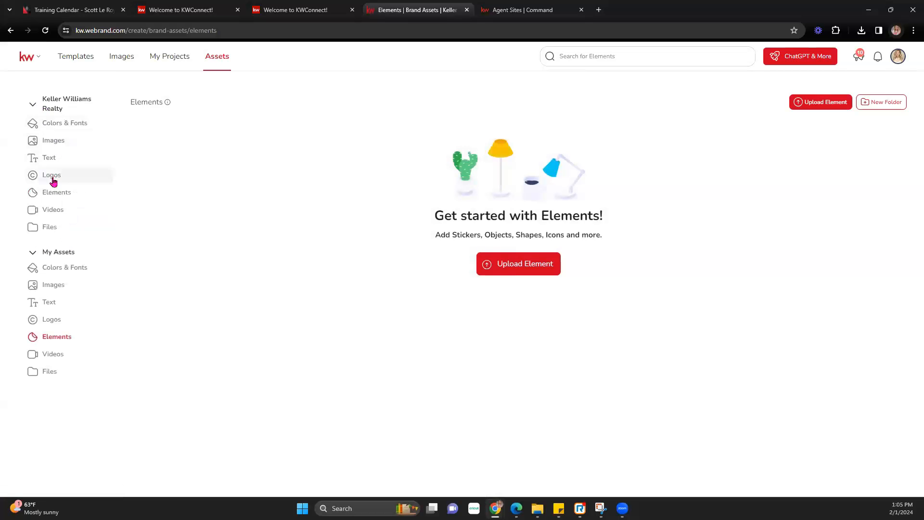
{"action": "left_click", "coordinate": [56, 192]}
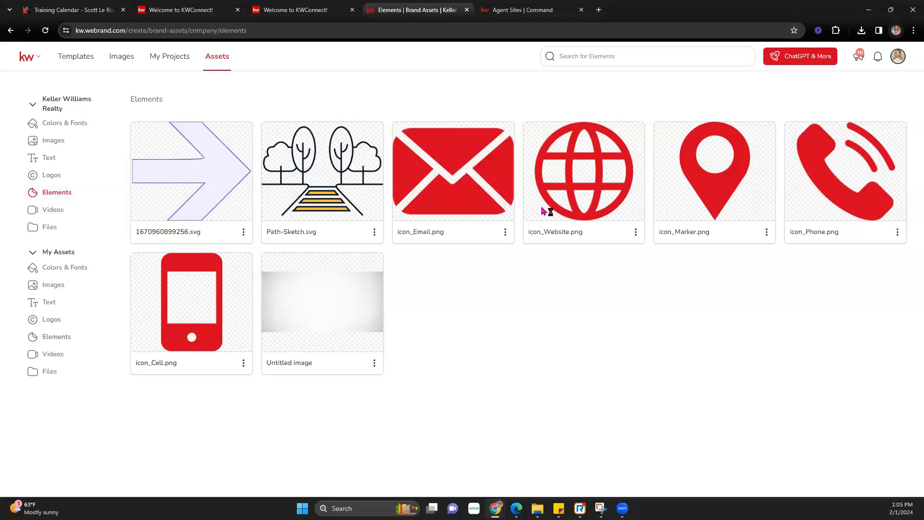
{"action": "mouse_move", "coordinate": [57, 335]}
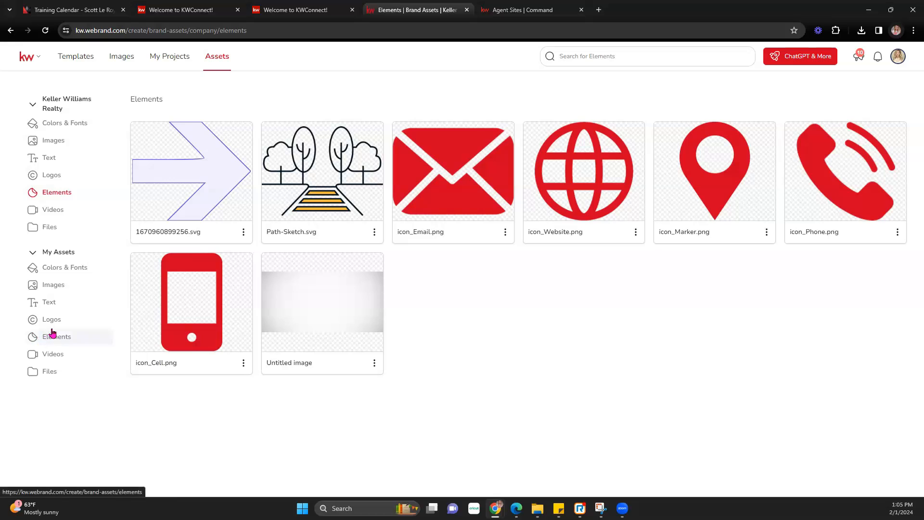
{"action": "mouse_move", "coordinate": [824, 183]}
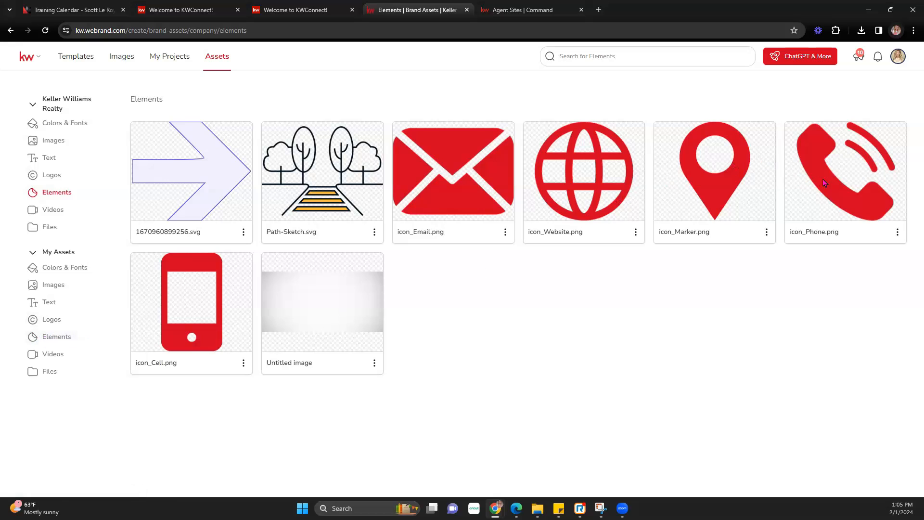
{"action": "mouse_move", "coordinate": [363, 222]}
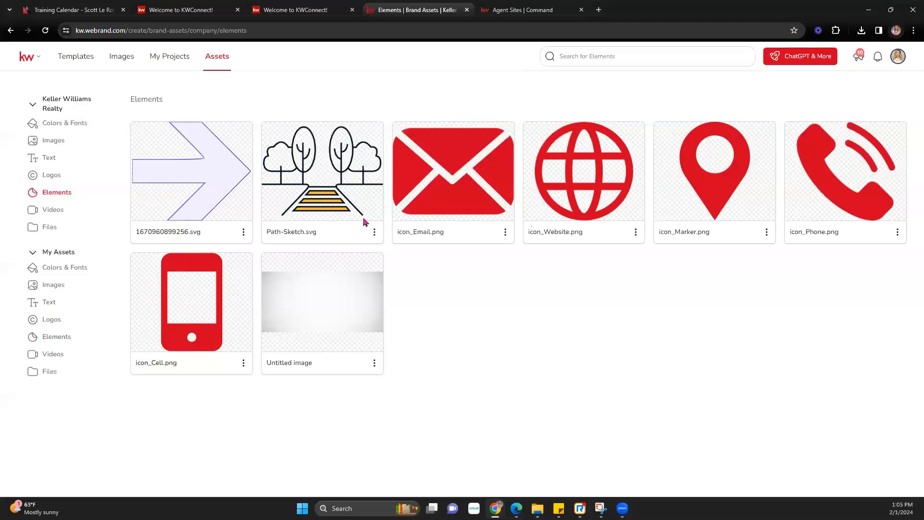
{"action": "mouse_move", "coordinate": [185, 323]}
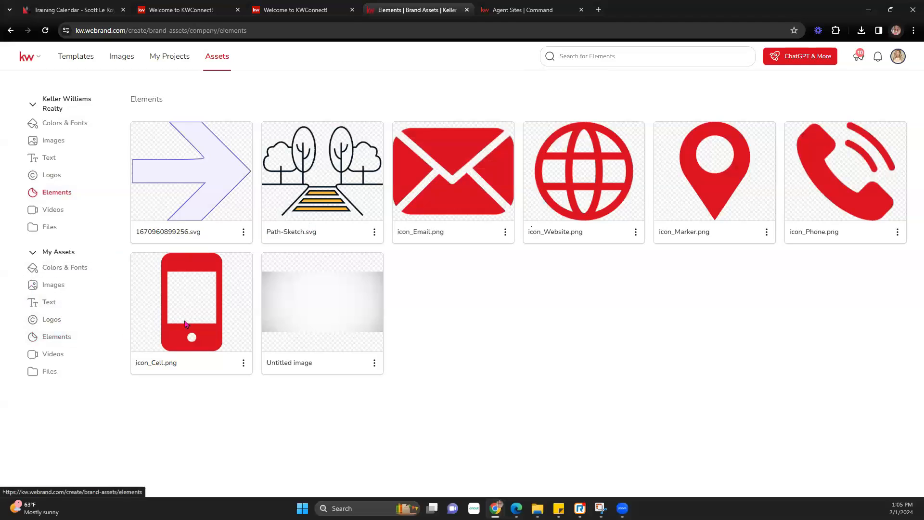
{"action": "mouse_move", "coordinate": [51, 319]}
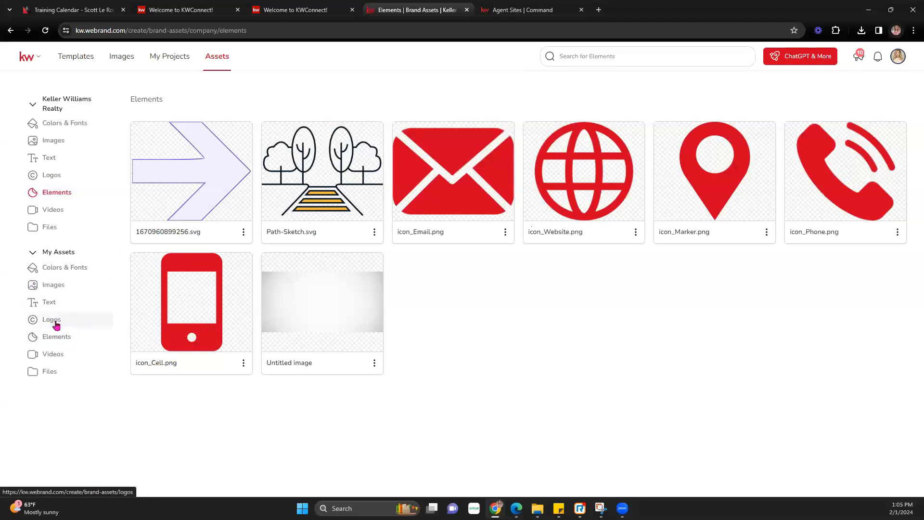
{"action": "mouse_move", "coordinate": [65, 267]}
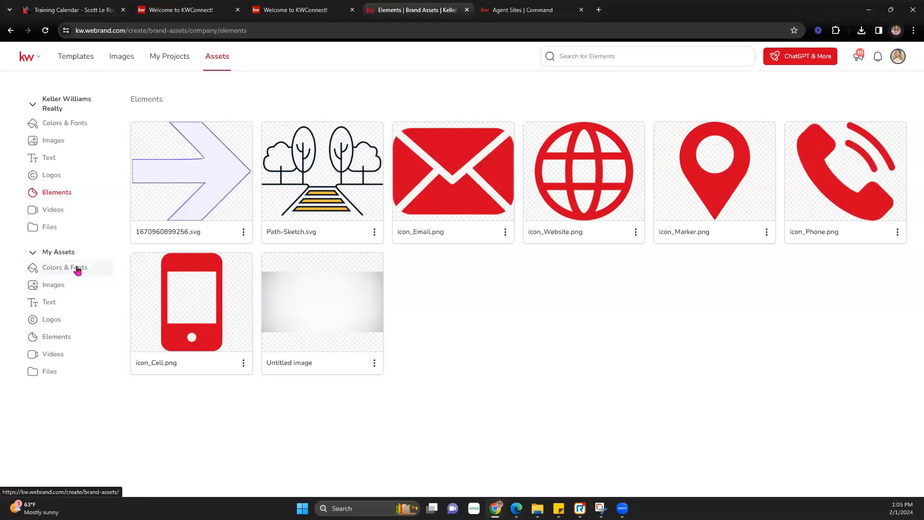
{"action": "left_click", "coordinate": [57, 336]}
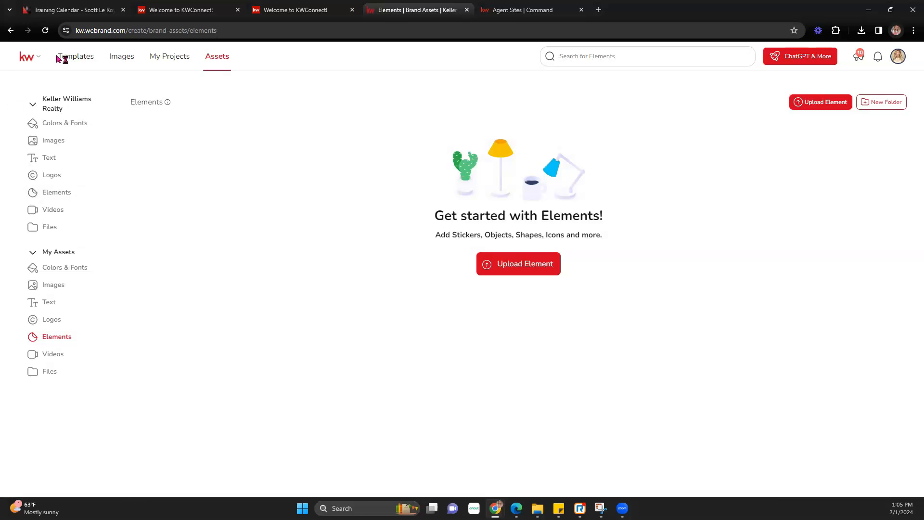
- View the empty personal Videos library, then the empty Files library
{"action": "left_click", "coordinate": [52, 354]}
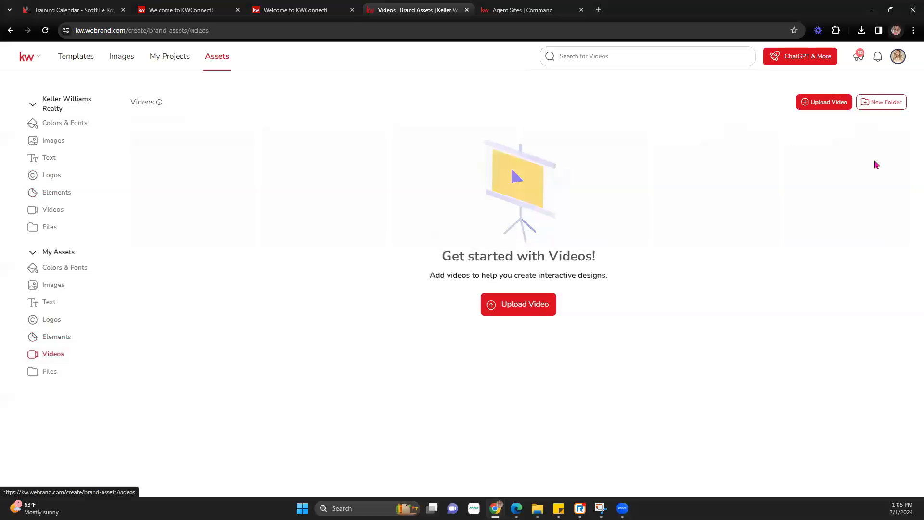
{"action": "mouse_move", "coordinate": [52, 368]}
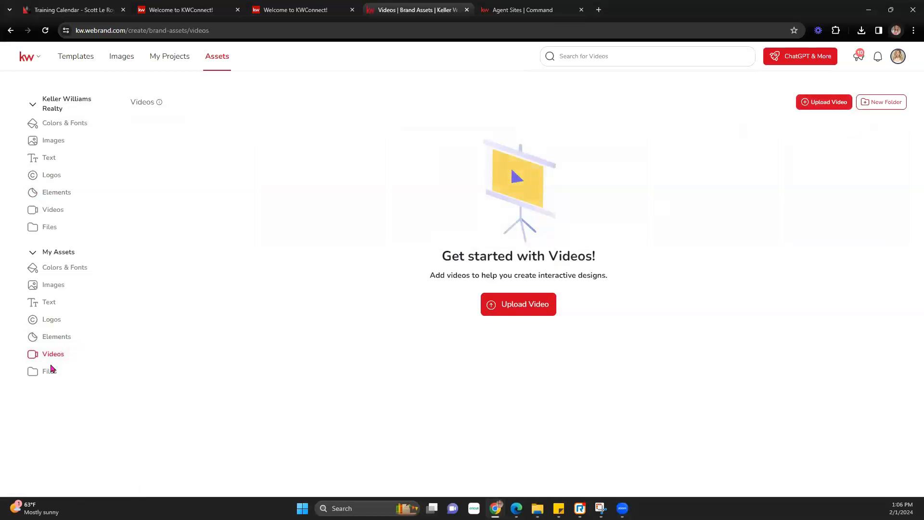
{"action": "left_click", "coordinate": [50, 370]}
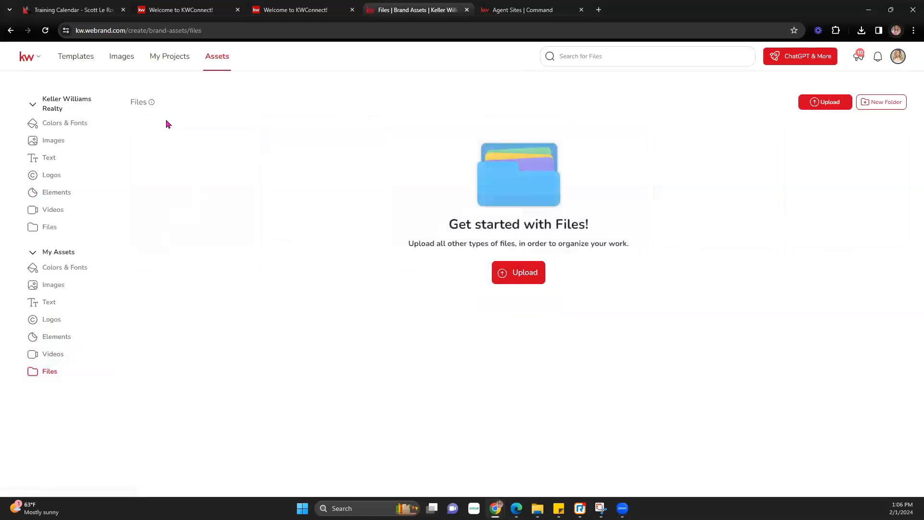
{"action": "mouse_move", "coordinate": [152, 102]}
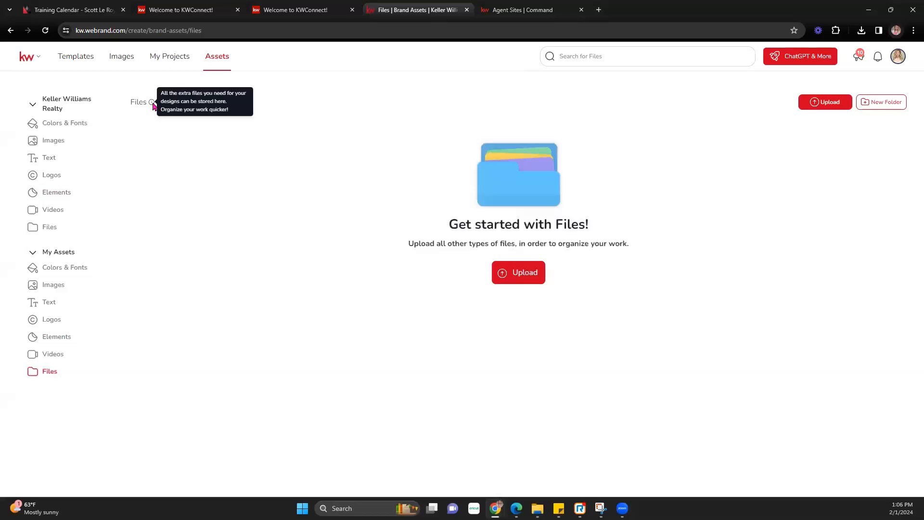
{"action": "mouse_move", "coordinate": [473, 302]}
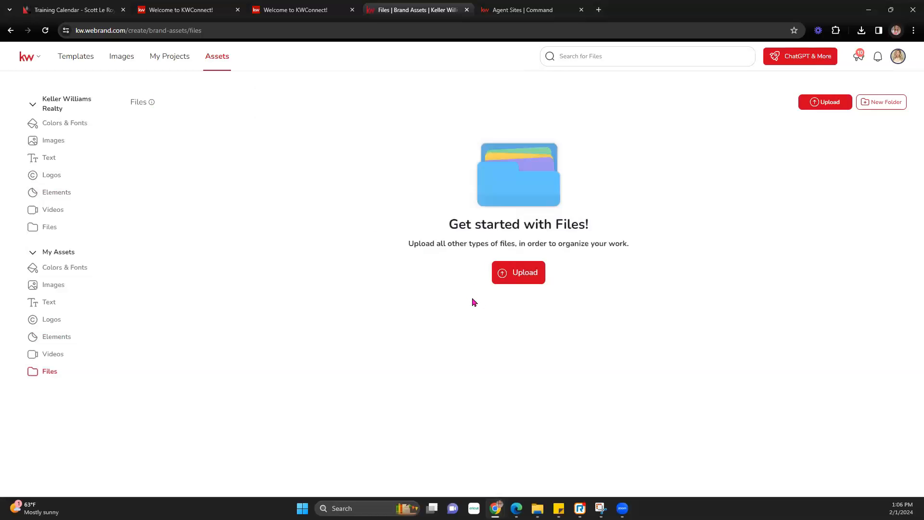
{"action": "mouse_move", "coordinate": [475, 302]}
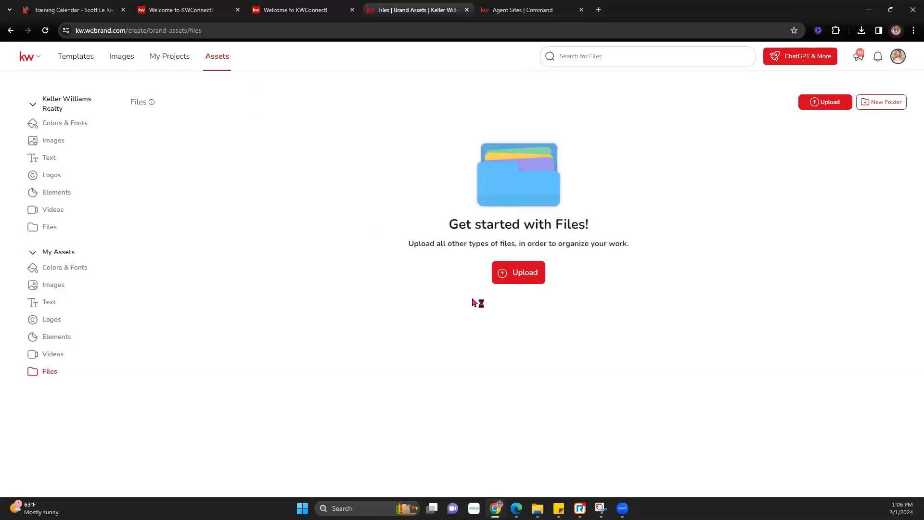